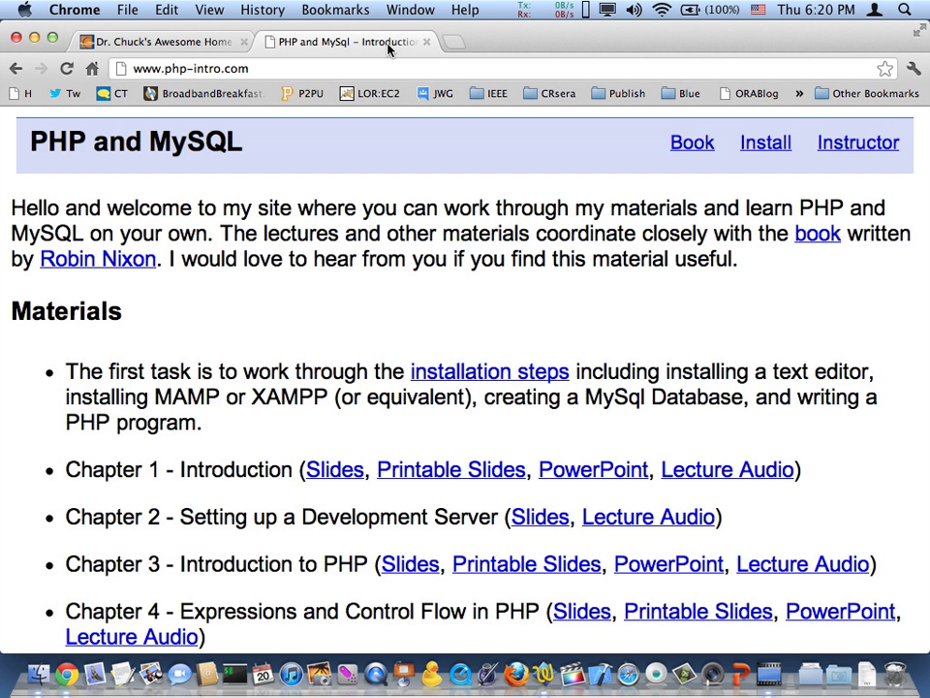
mouse_move(282, 323)
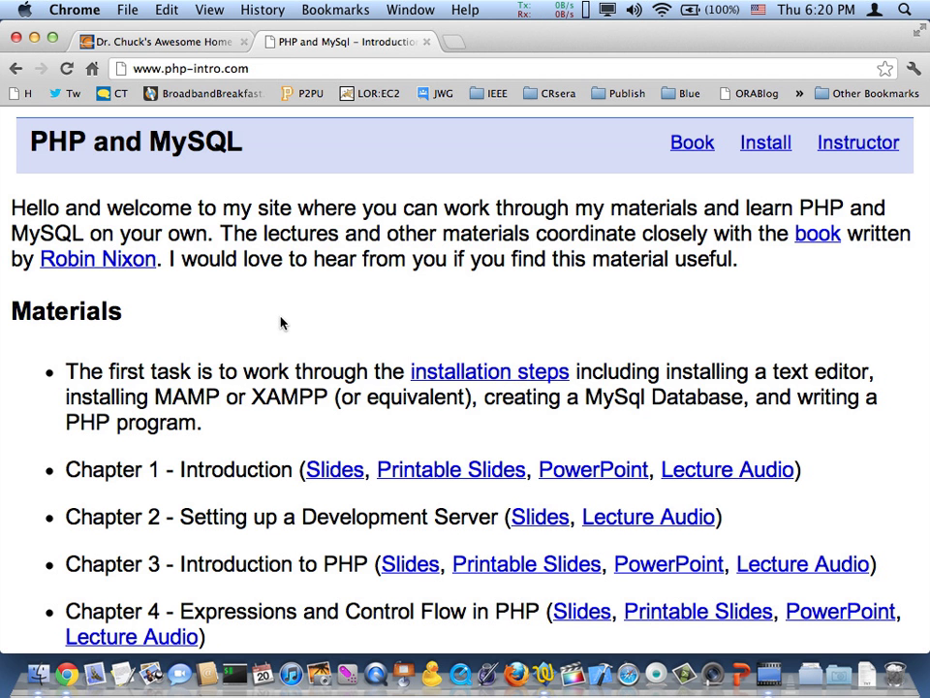
mouse_move(455, 360)
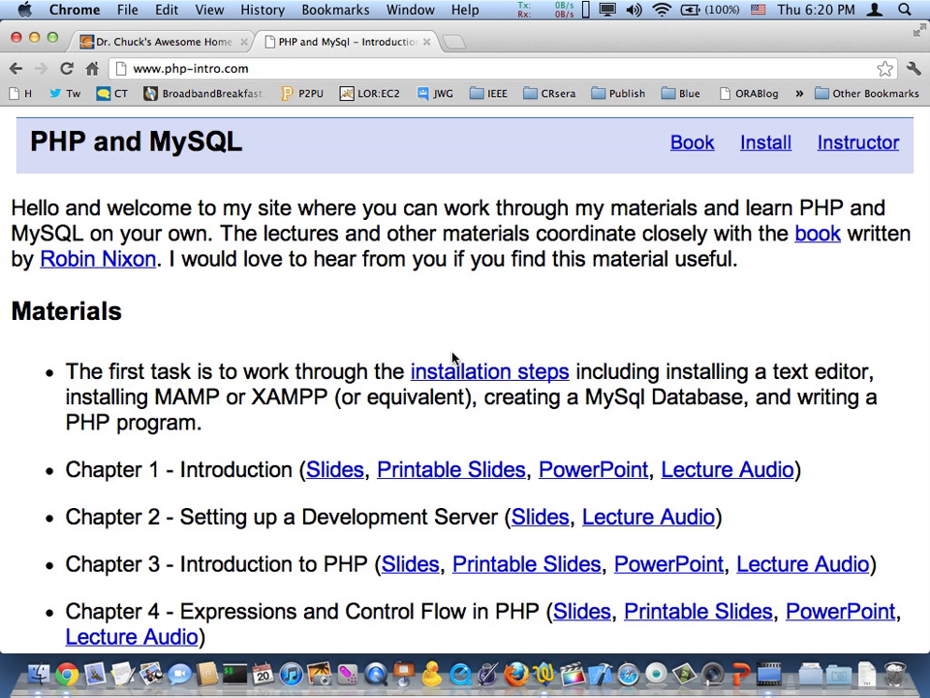
mouse_move(642, 198)
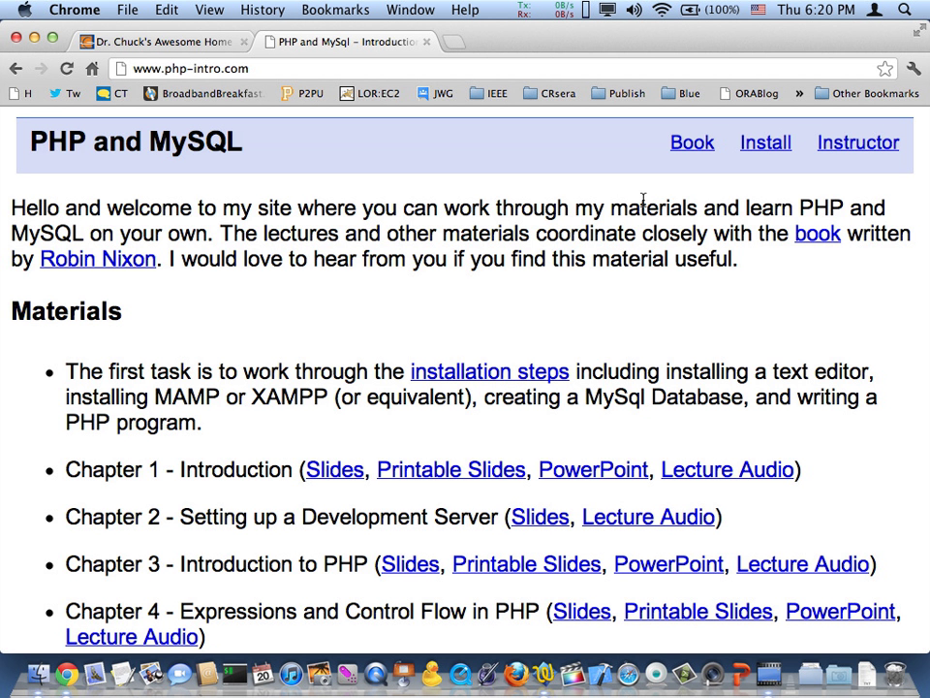
Find XAMPP Control through Spotlight search, launch it, and start the Apache server.
left_click(905, 9)
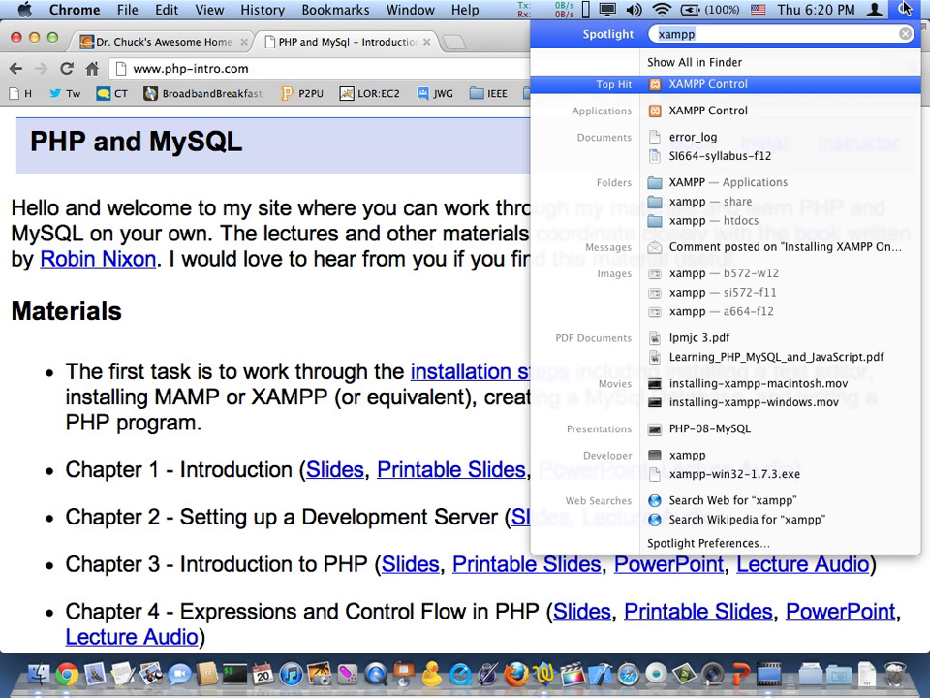
type("c")
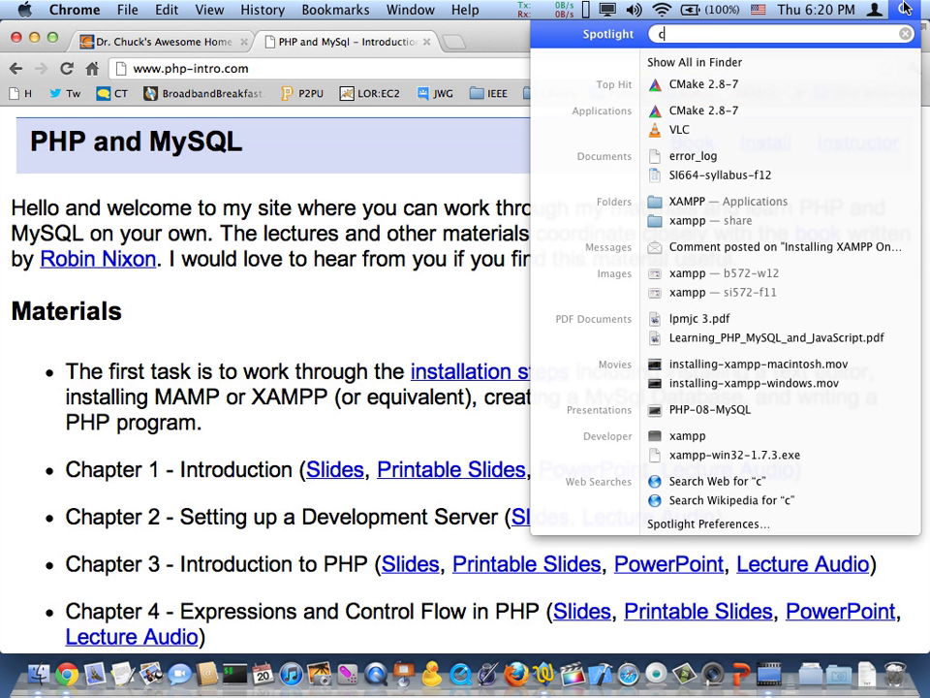
type("x")
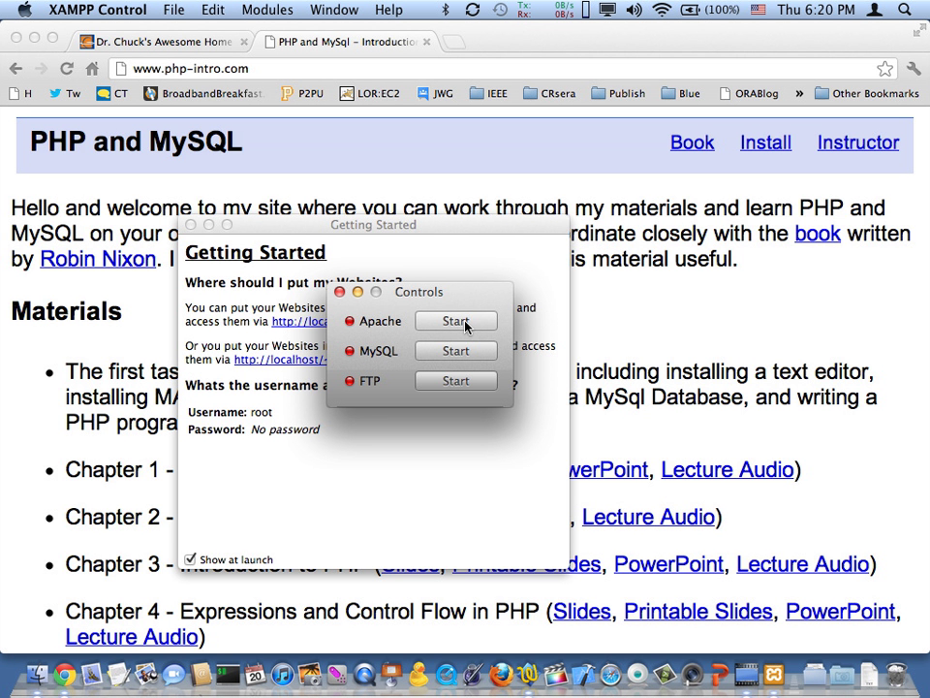
left_click(455, 321)
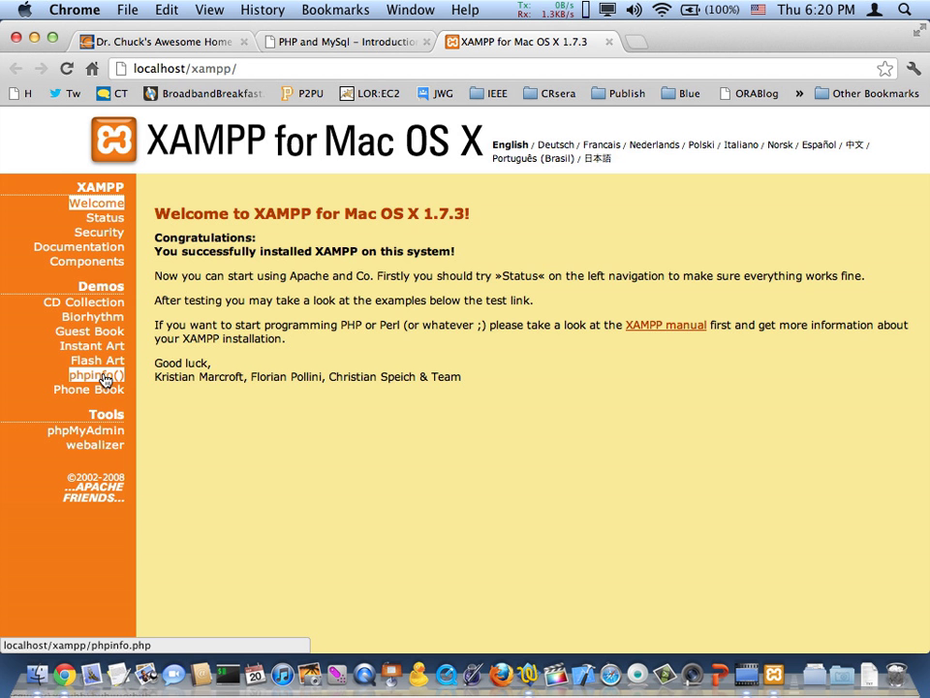
mouse_move(141, 345)
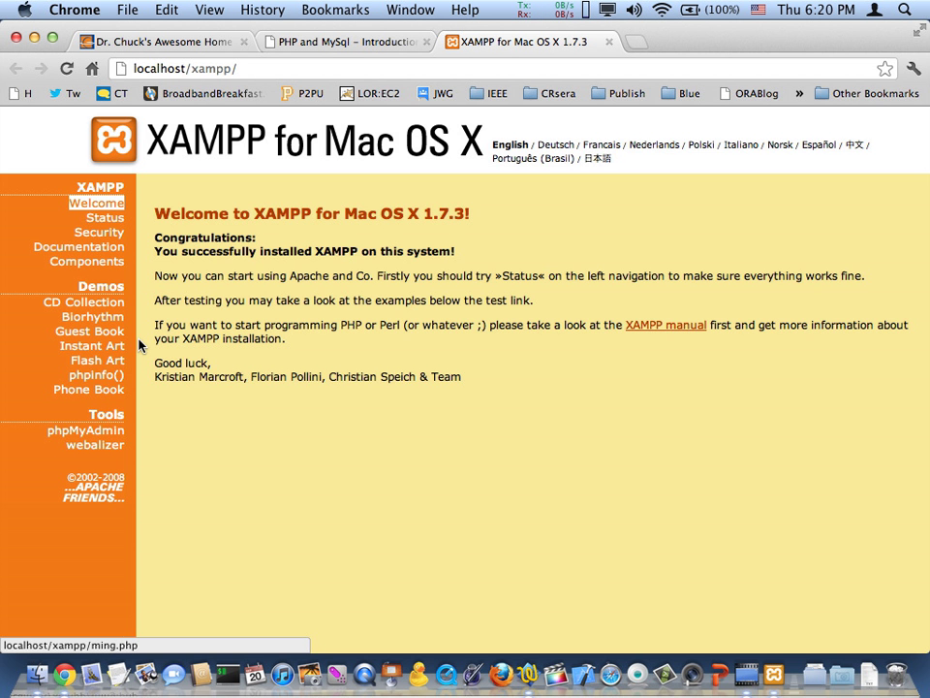
Open the phpinfo() page and search 'dis' to find display_errors, which reads Off.
left_click(96, 375)
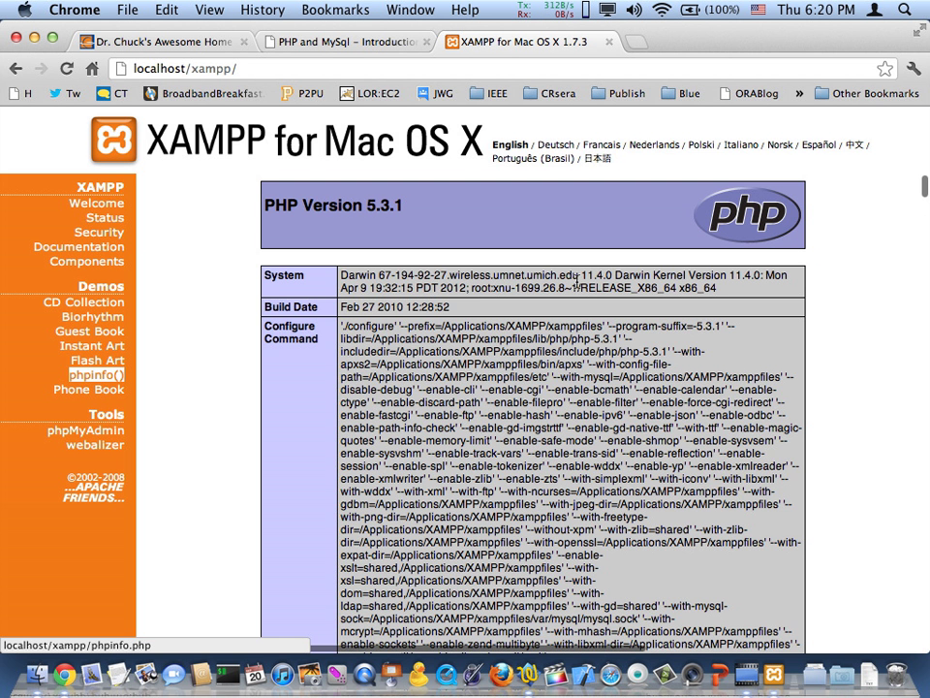
type("displa")
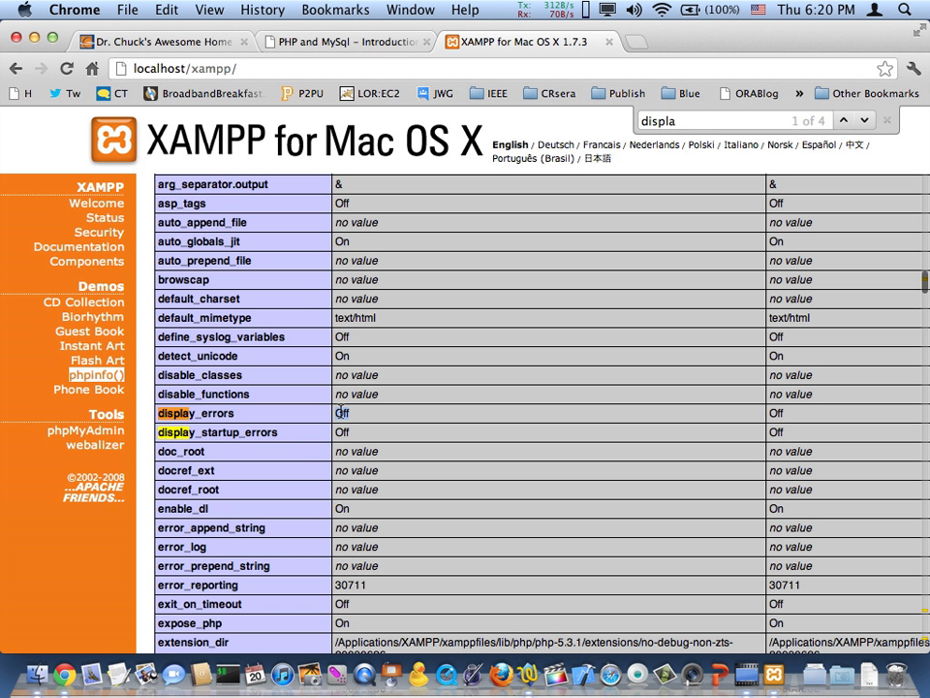
left_click(502, 672)
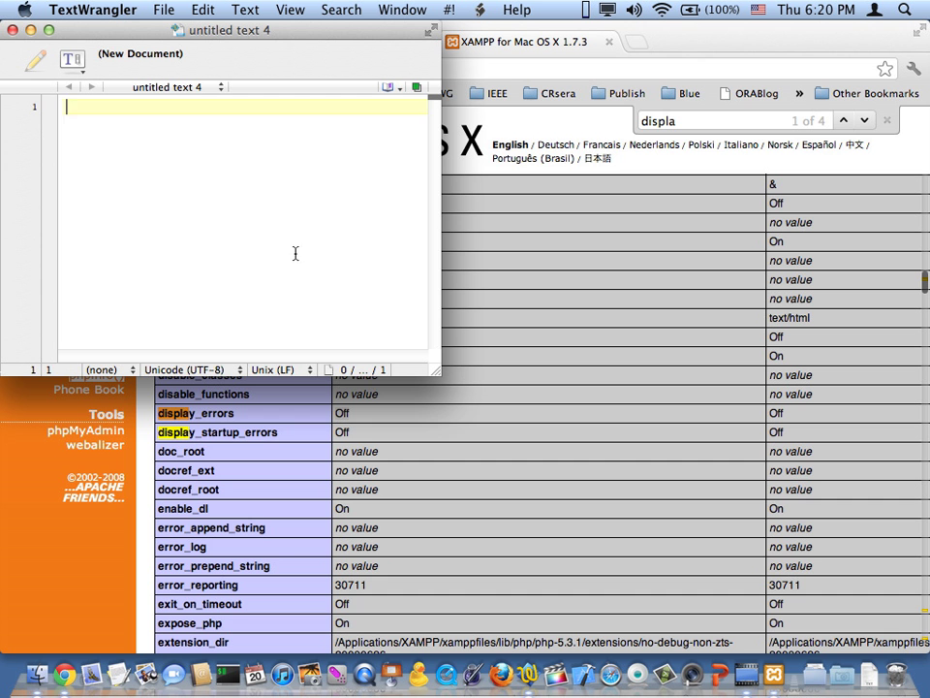
Type the script <?php print "Hello world"; ?> into a new TextWrangler document.
type("<?php")
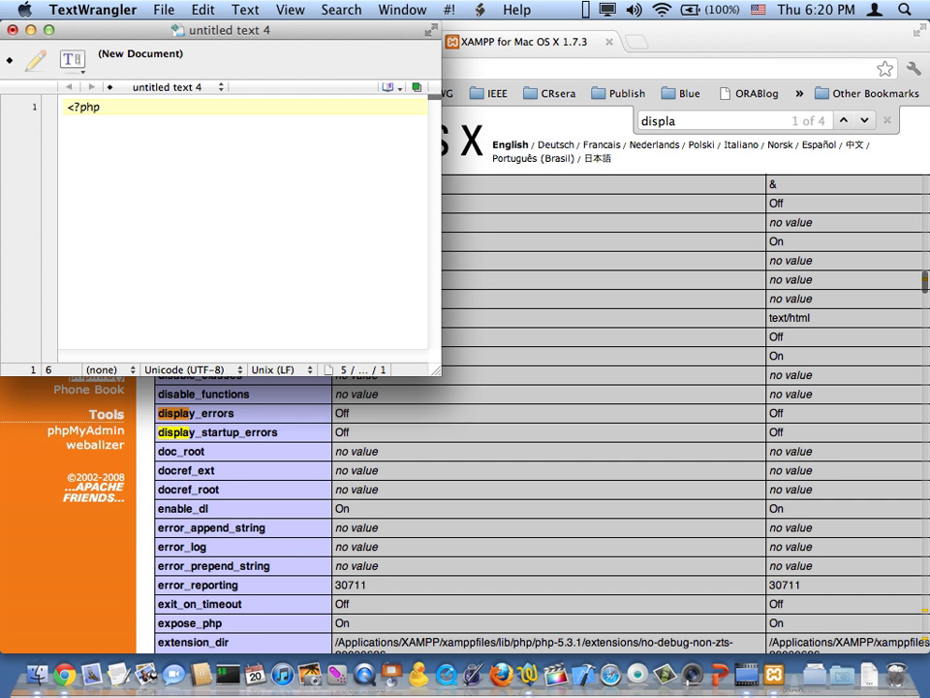
type("print \"")
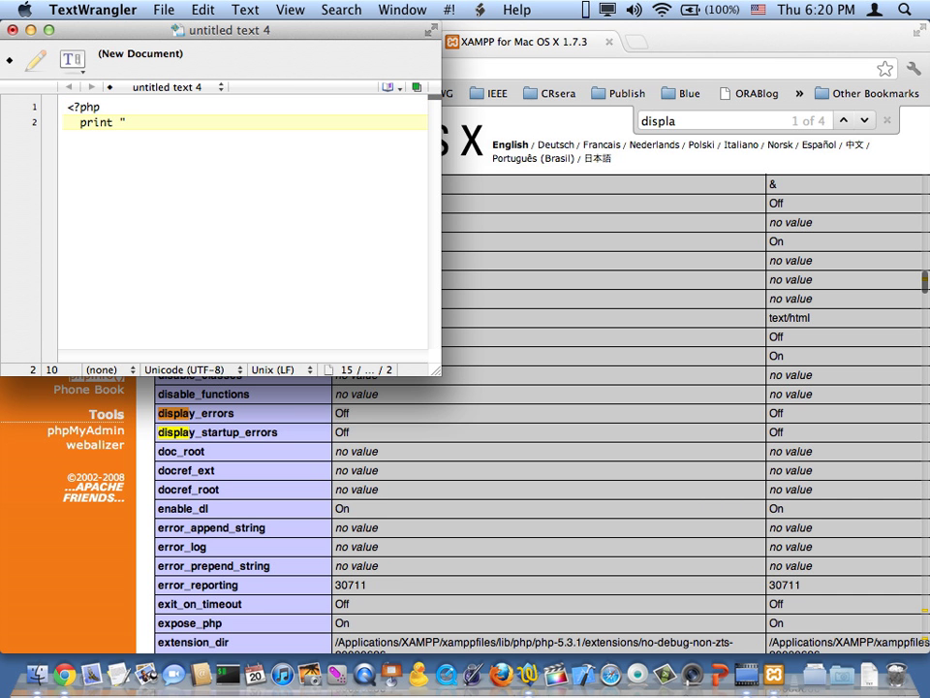
type("Hello world\";")
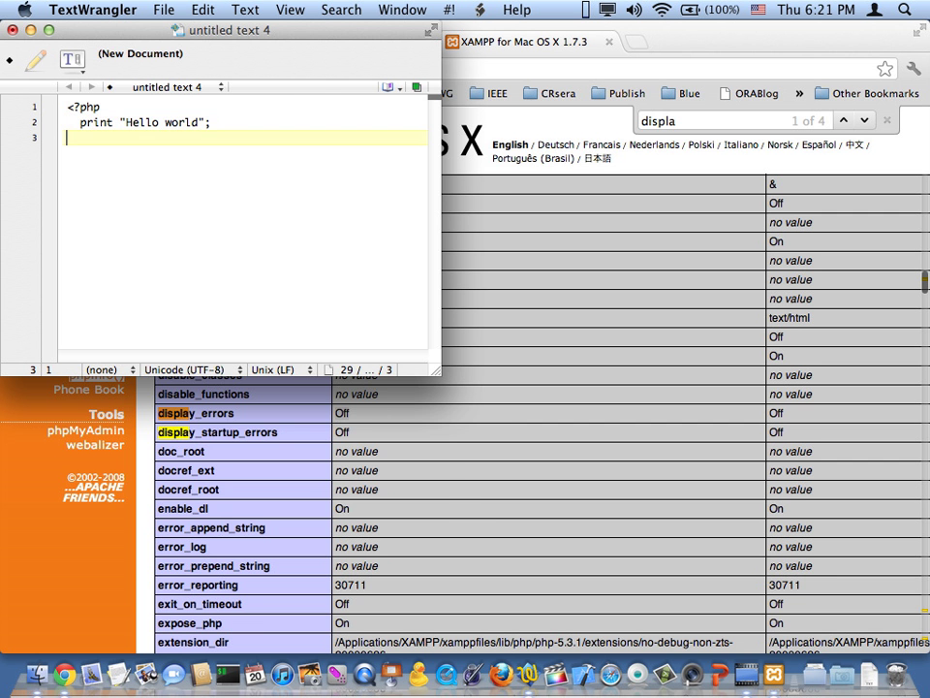
left_click(163, 10)
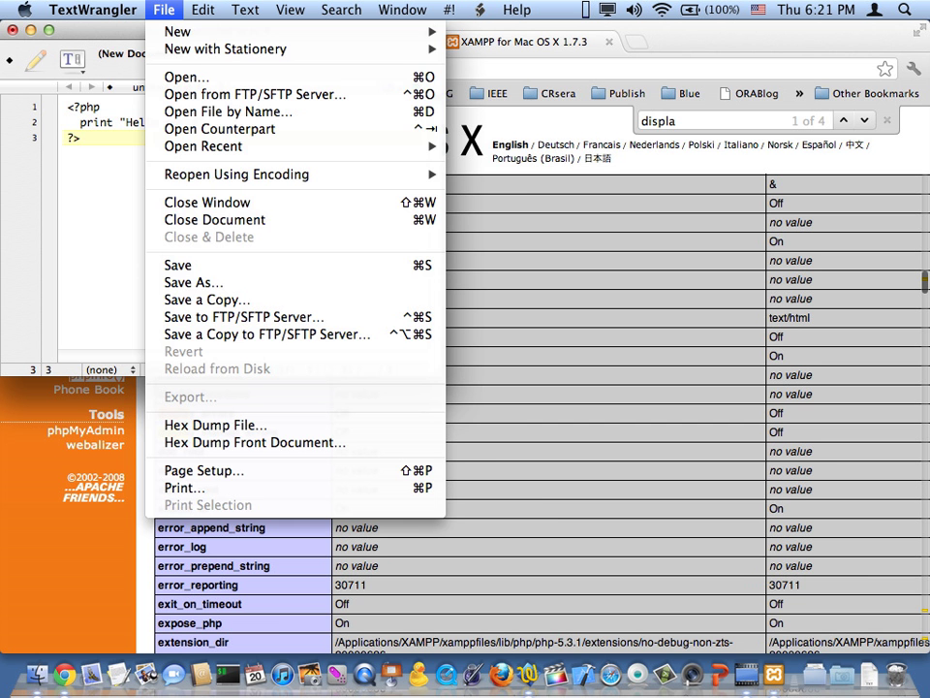
Start Save As and browse to Applications > XAMPP > xamppfiles > htdocs.
left_click(193, 282)
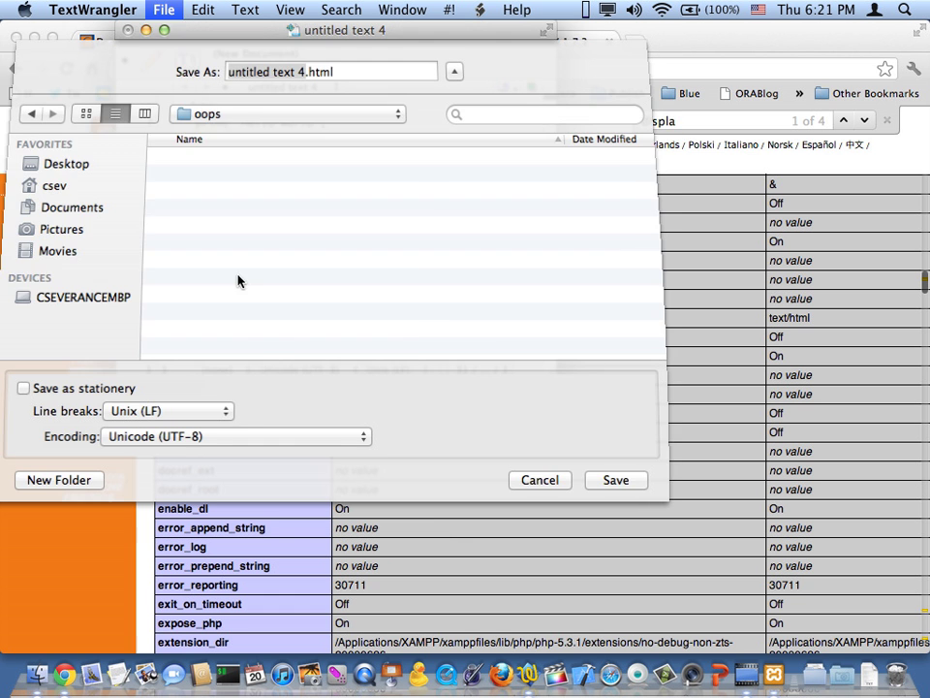
left_click(286, 114)
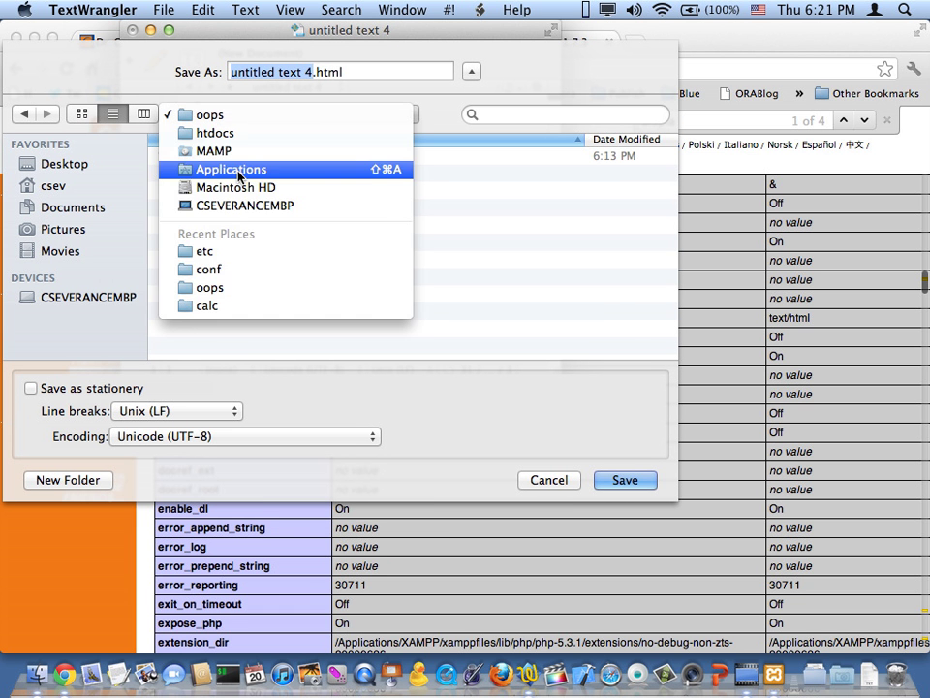
left_click(230, 168)
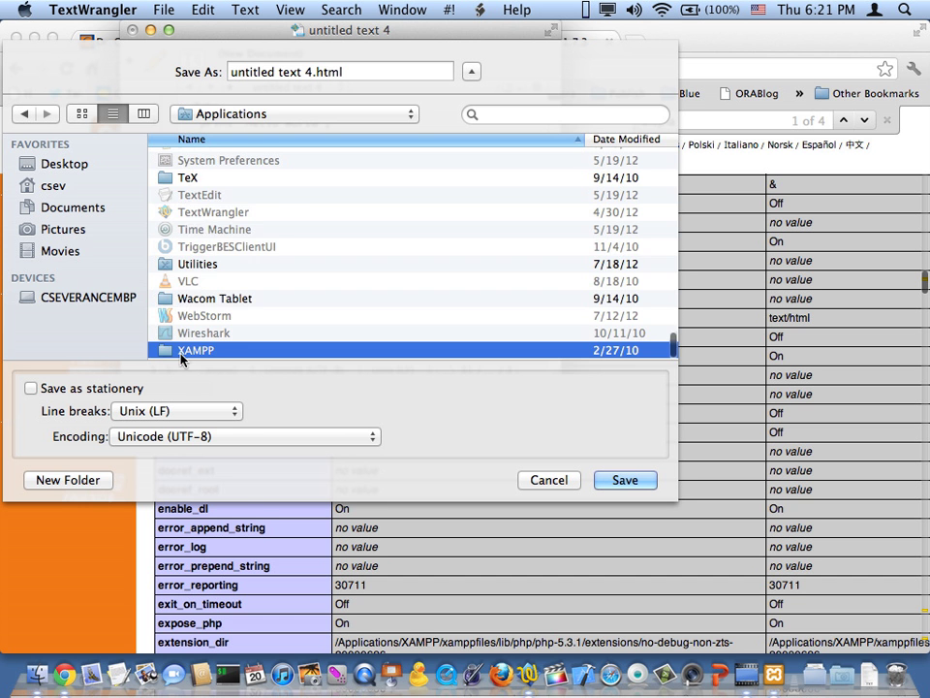
double_click(196, 350)
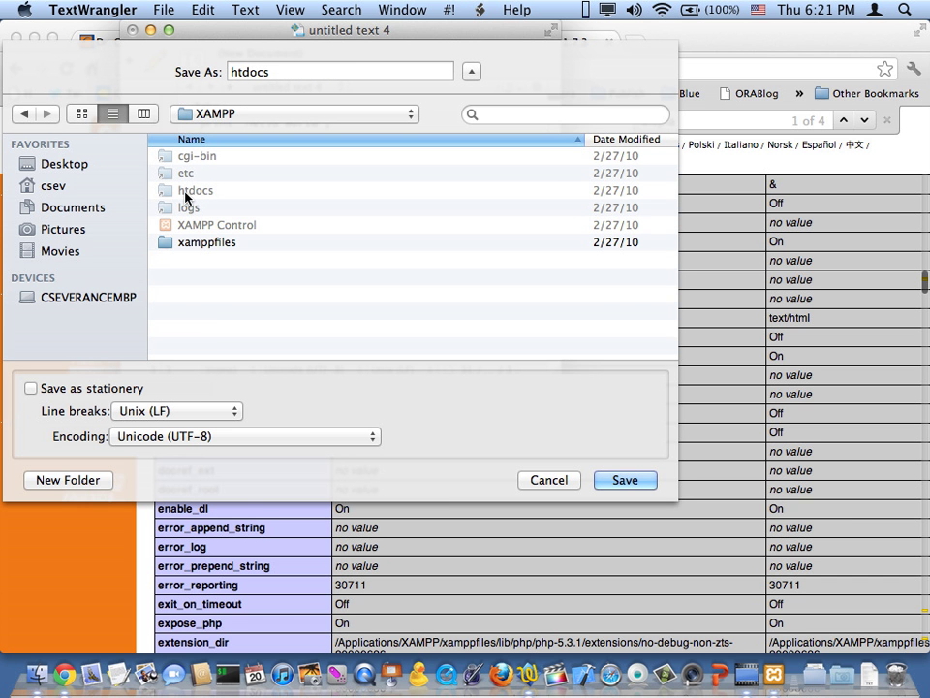
double_click(206, 241)
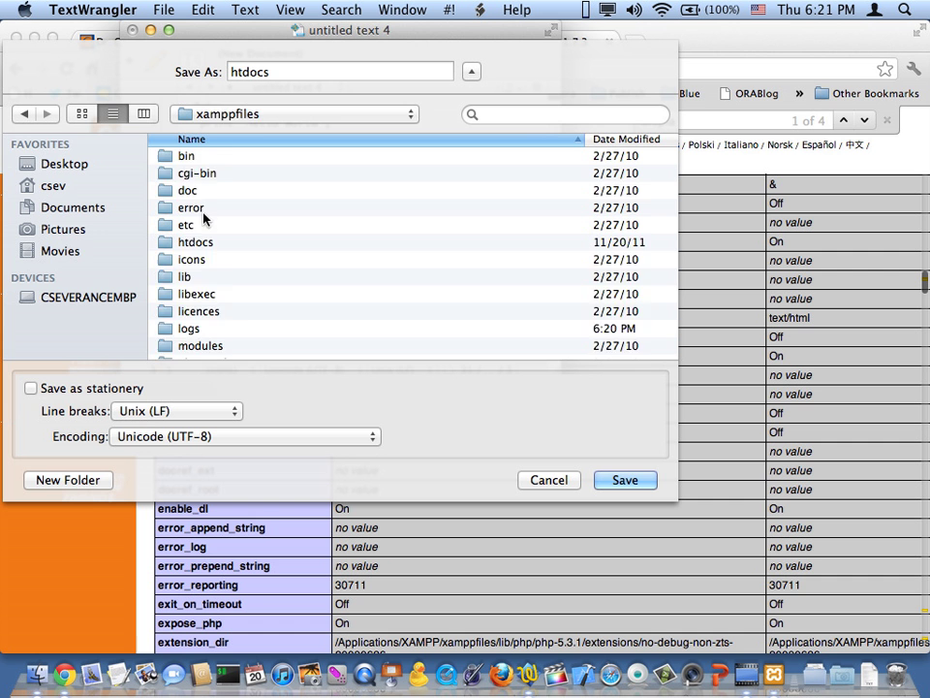
double_click(195, 241)
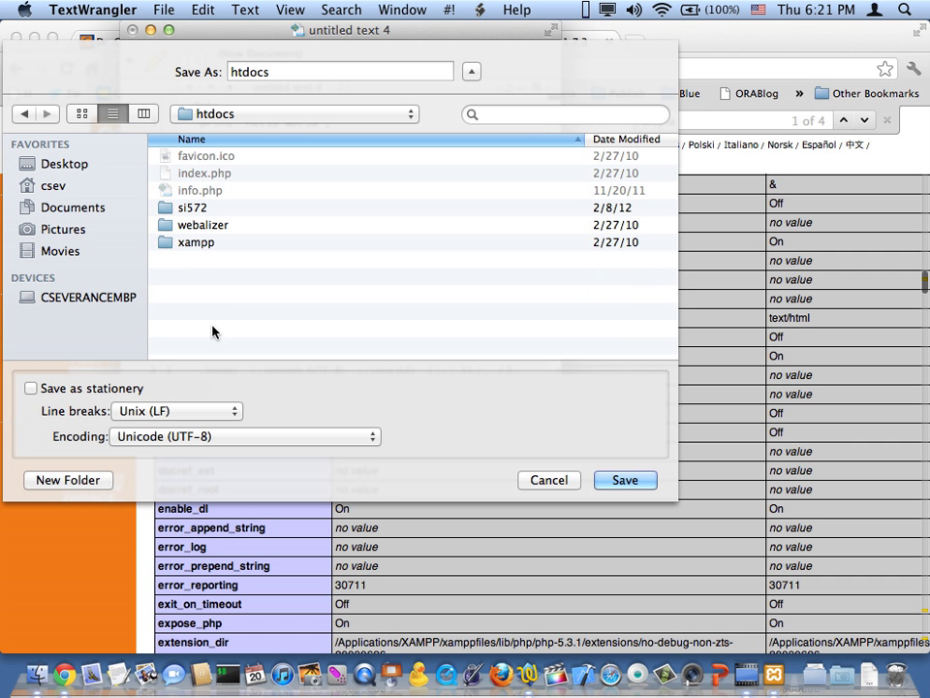
Create a new 'oops' folder in htdocs and save the script there as oops.php.
left_click(68, 480)
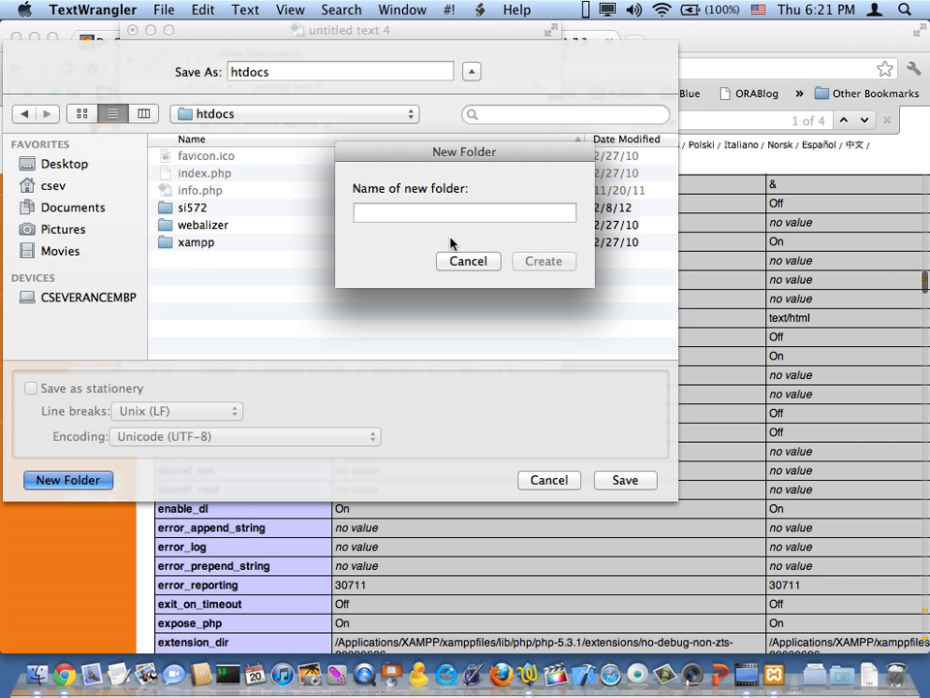
left_click(543, 261)
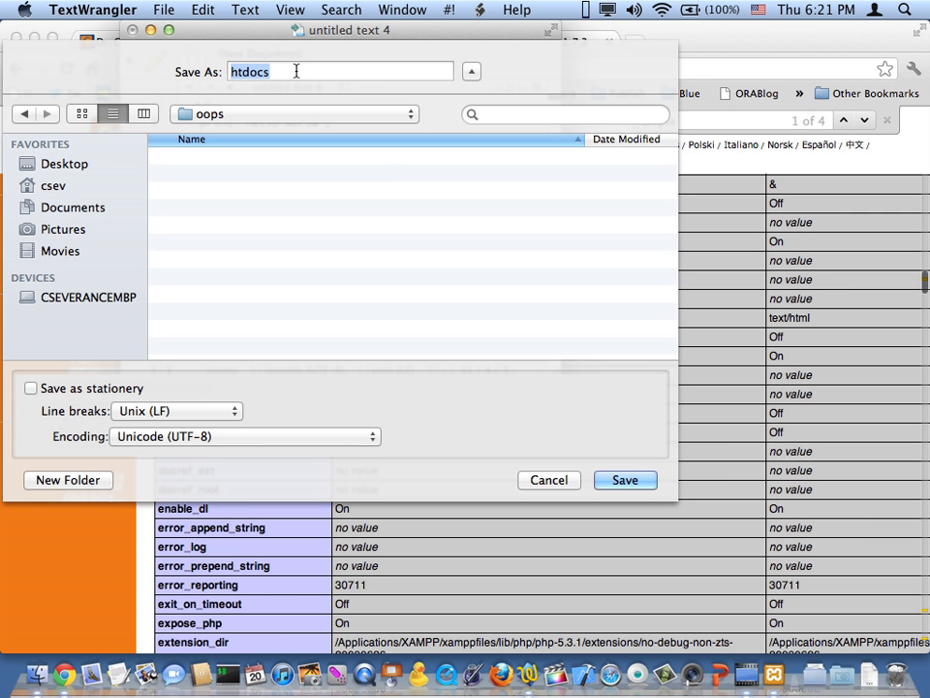
type("oop.")
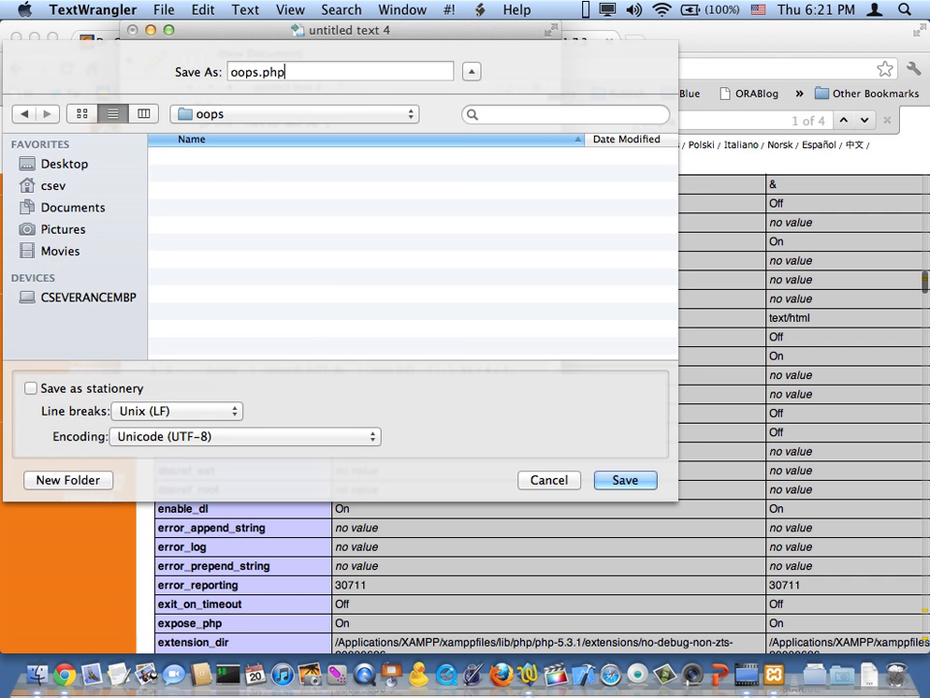
left_click(625, 480)
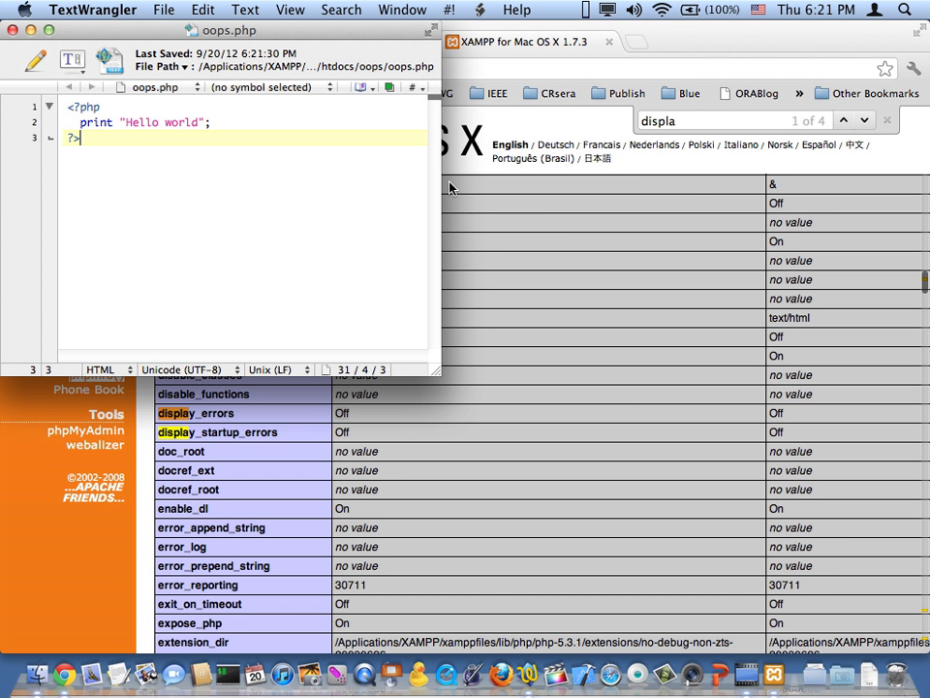
mouse_move(447, 188)
type("localhost/")
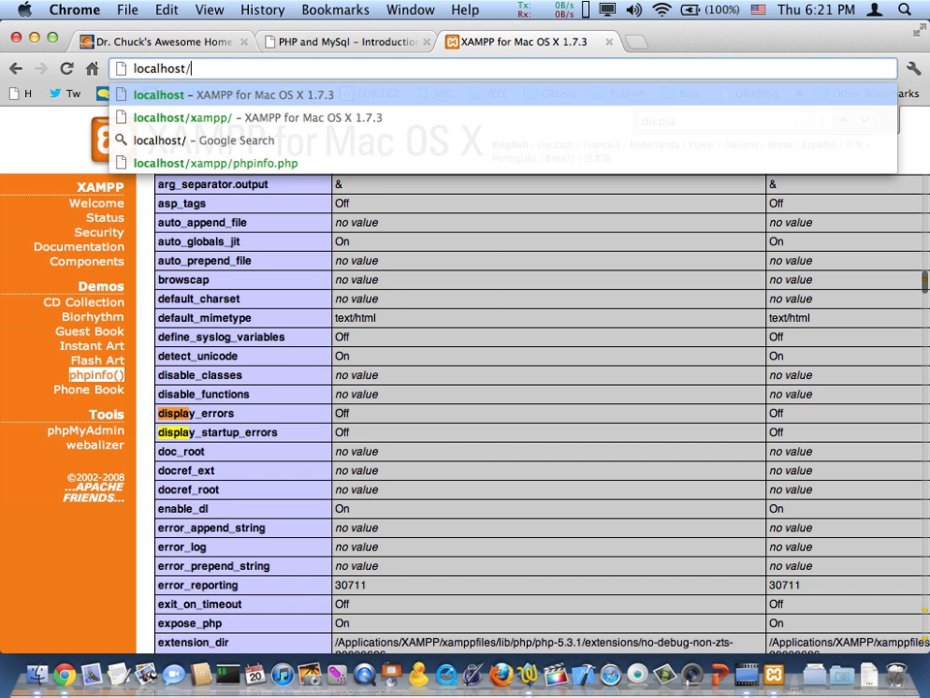
Load localhost/oops/oops.php, which returns an HTTP Error 500 page.
type("oops/")
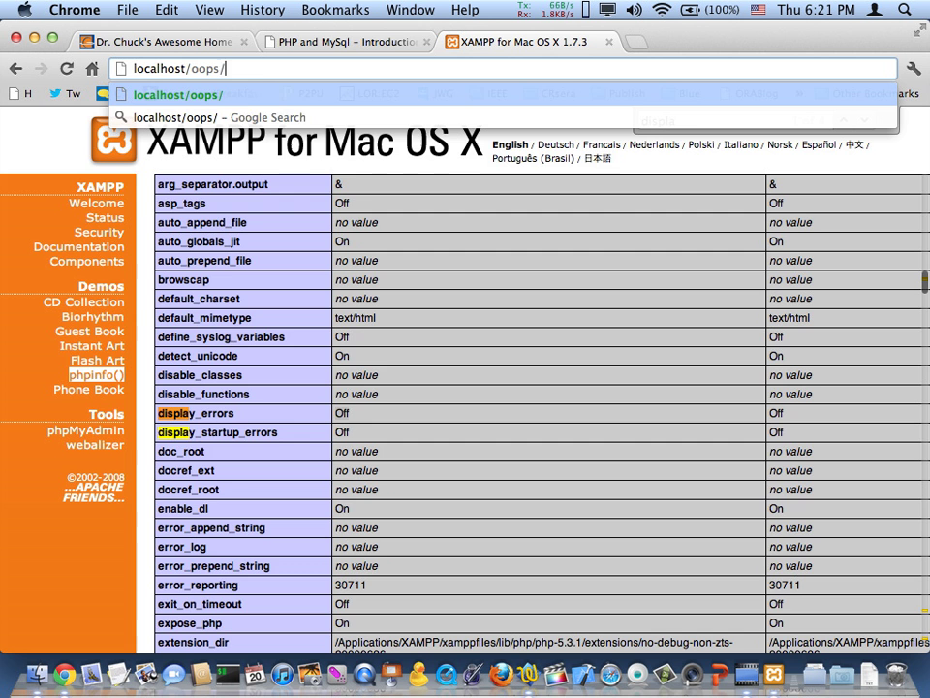
type("oops.php")
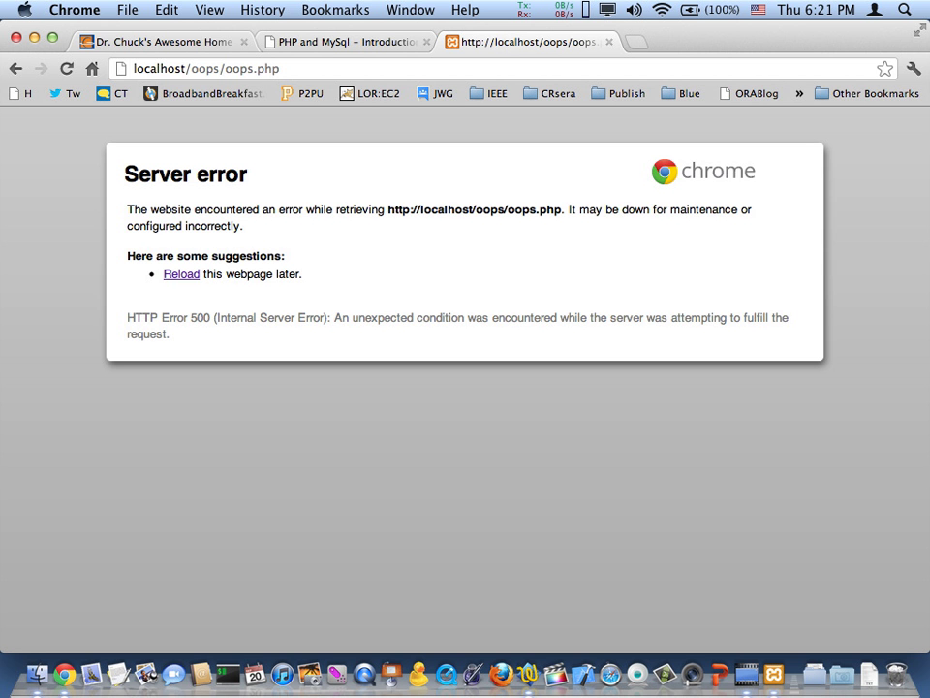
mouse_move(198, 293)
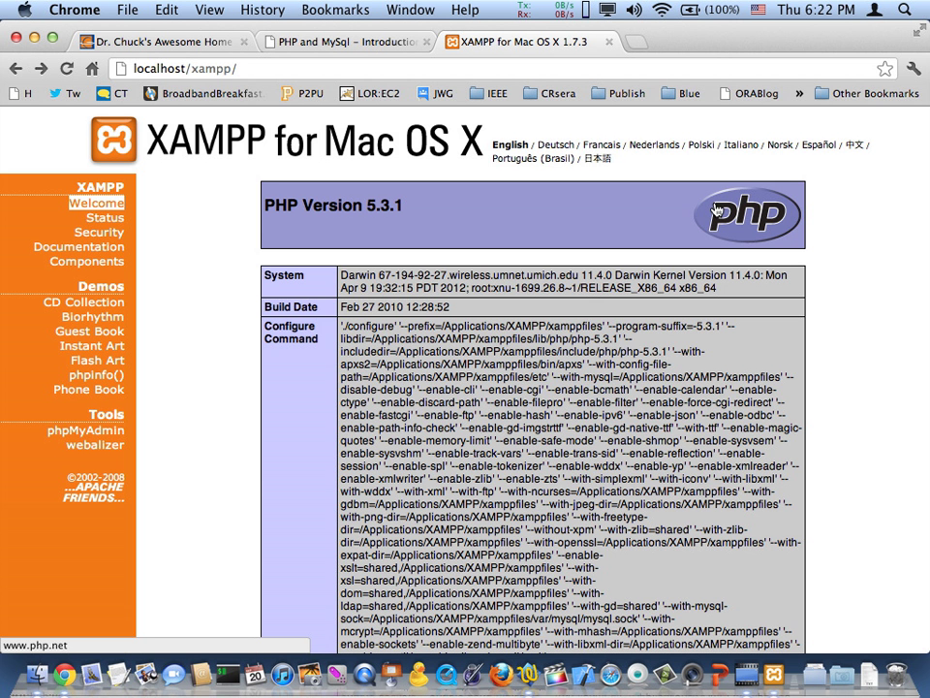
Search phpinfo for php.ini, showing /Applications/XAMPP/xamppfiles/etc/php.ini as the loaded file.
type("php.in")
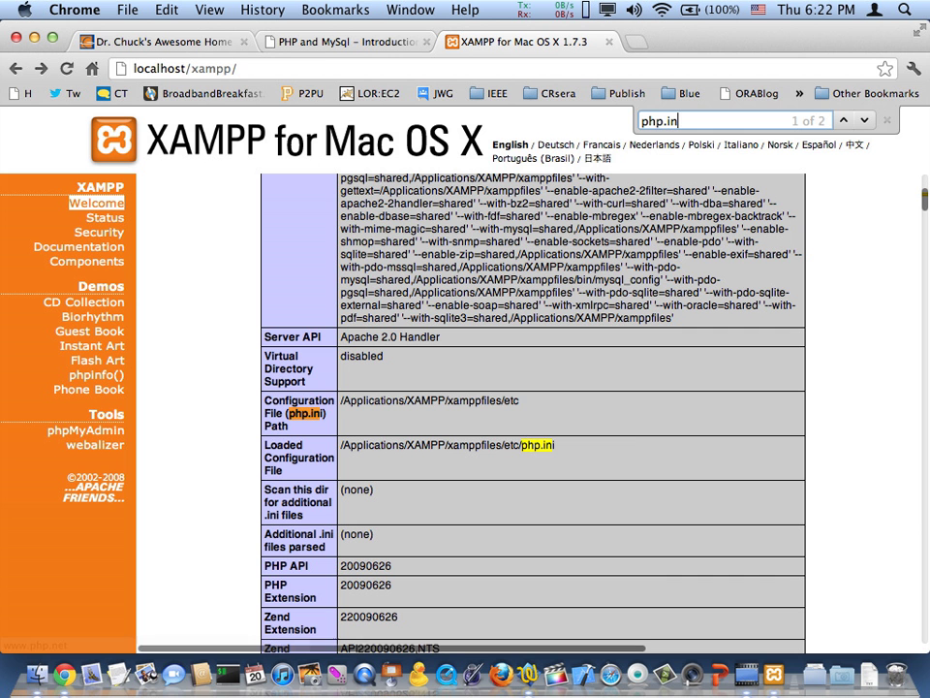
mouse_move(423, 461)
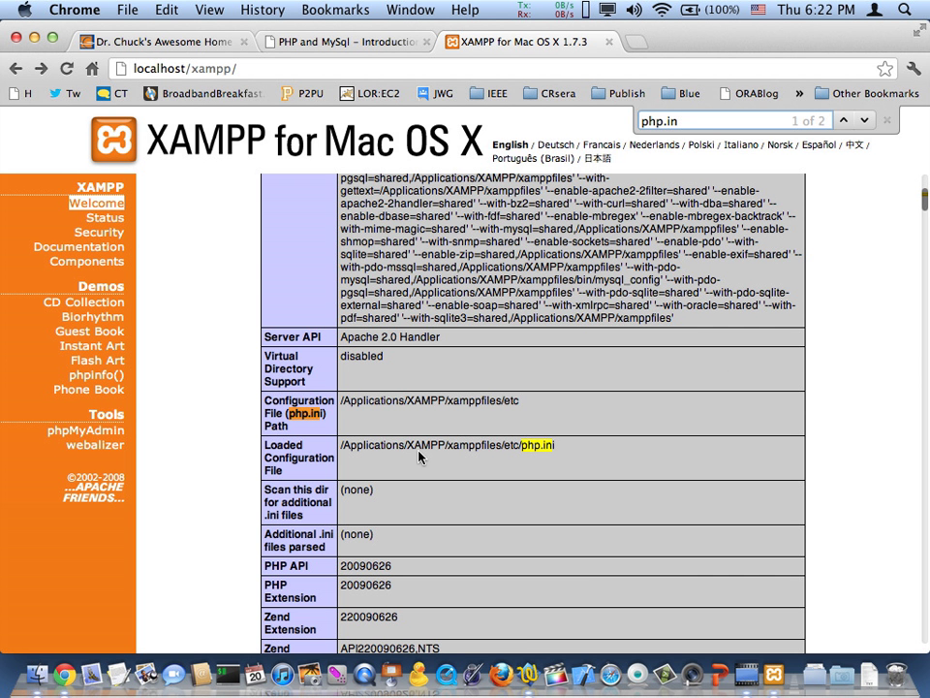
mouse_move(580, 441)
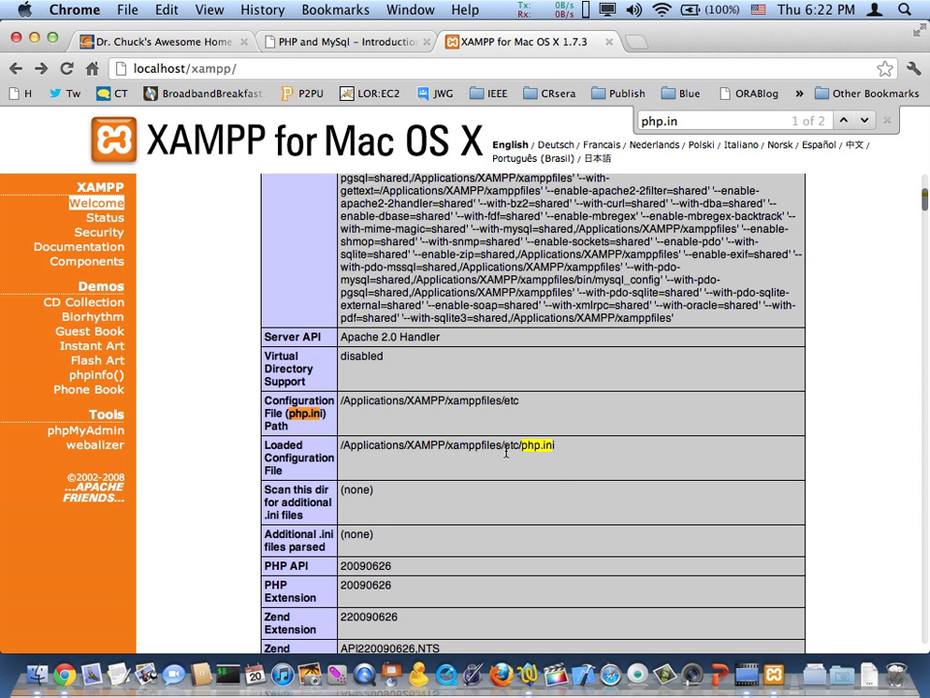
mouse_move(552, 460)
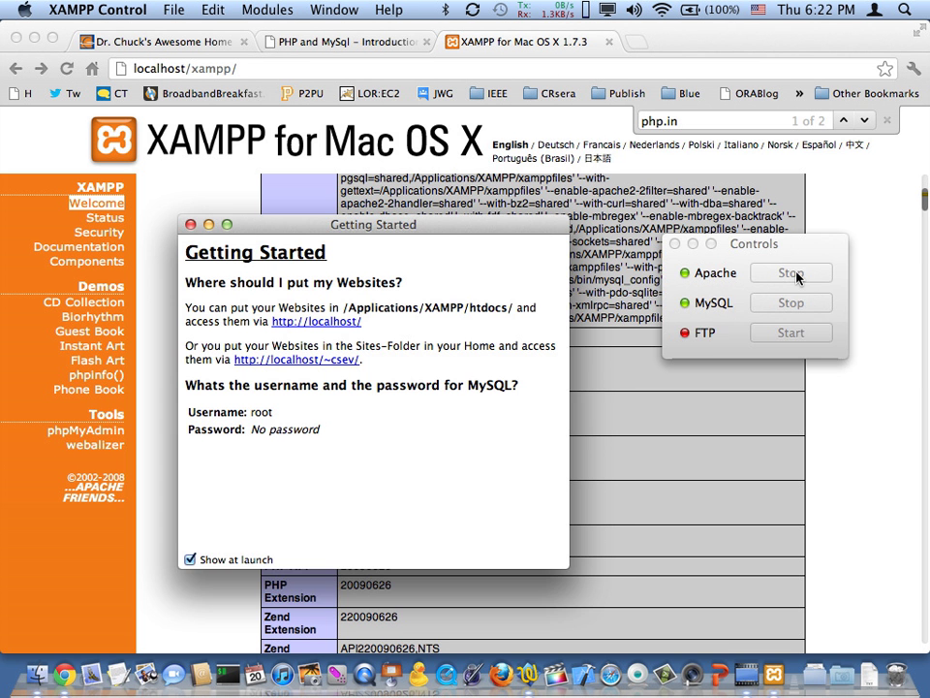
Stop Apache and MySQL in XAMPP Control and close the Getting Started window.
left_click(792, 272)
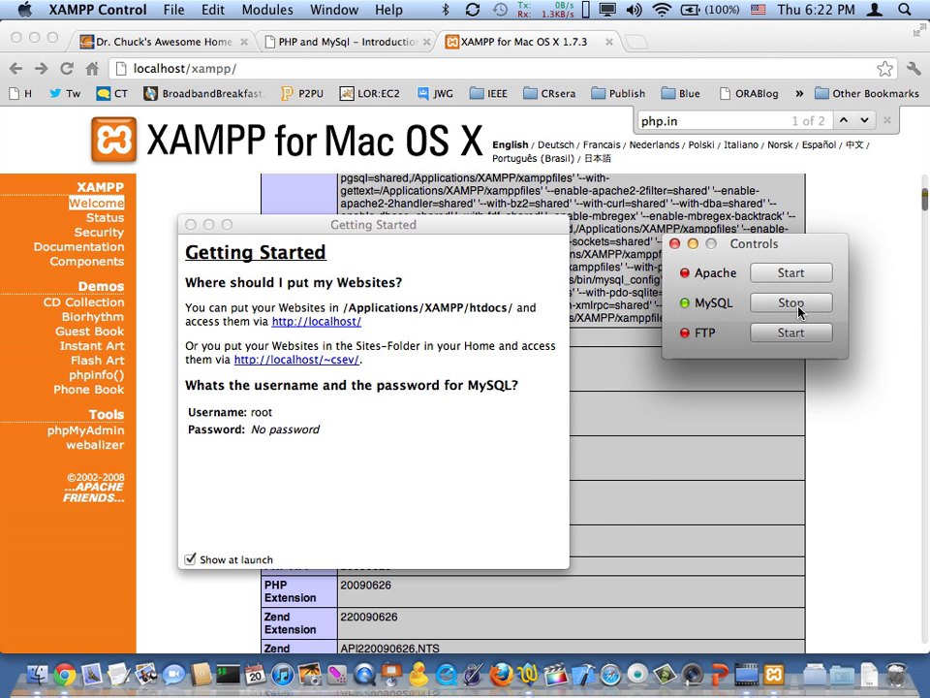
left_click(791, 302)
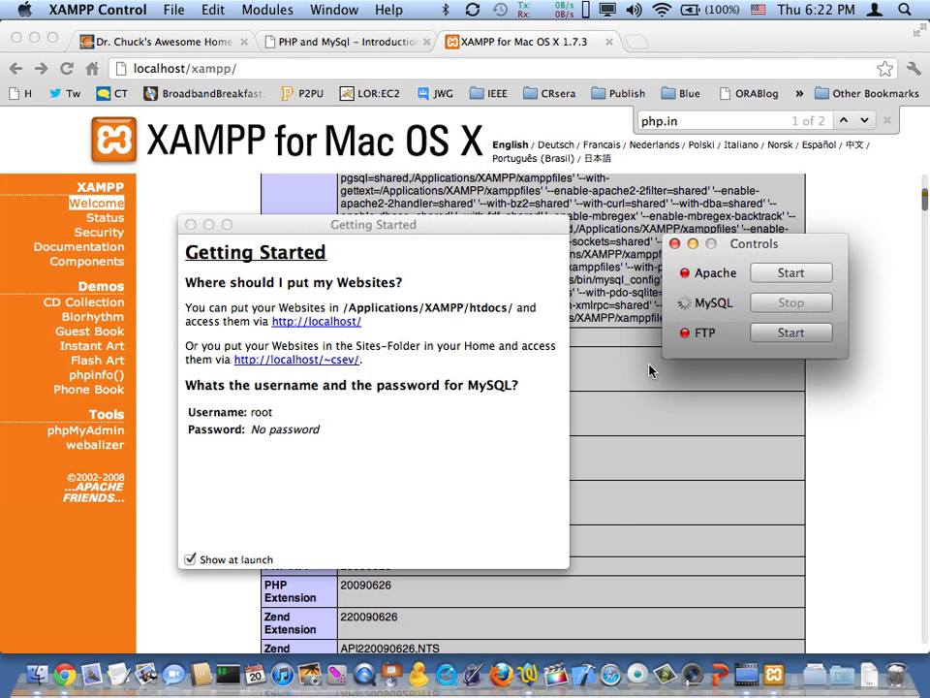
mouse_move(447, 499)
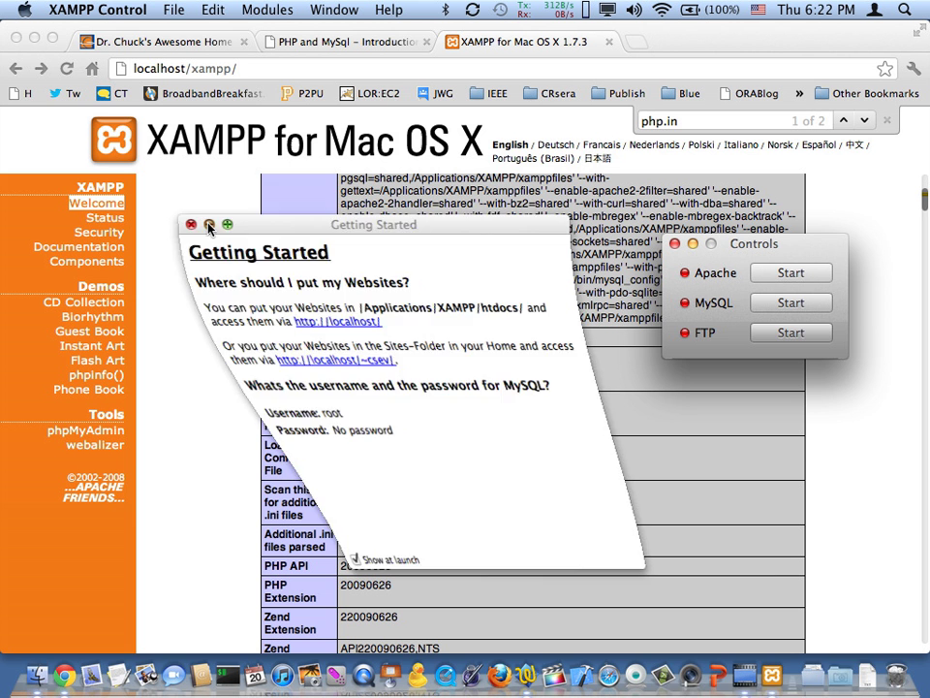
left_click(191, 224)
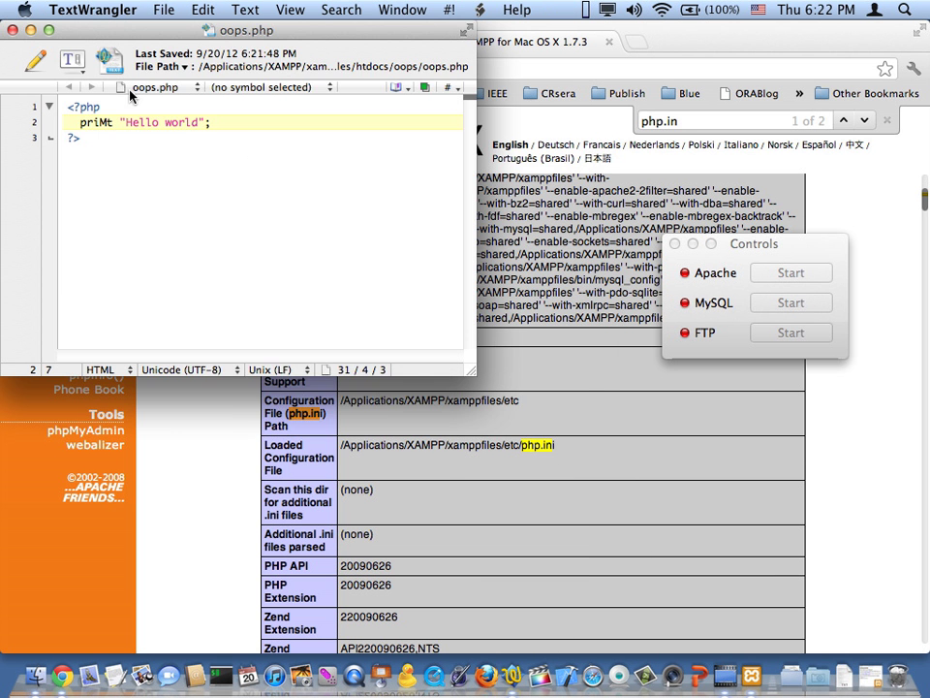
Bring up TextWrangler's Open dialog and browse into Applications > XAMPP > xamppfiles.
left_click(163, 10)
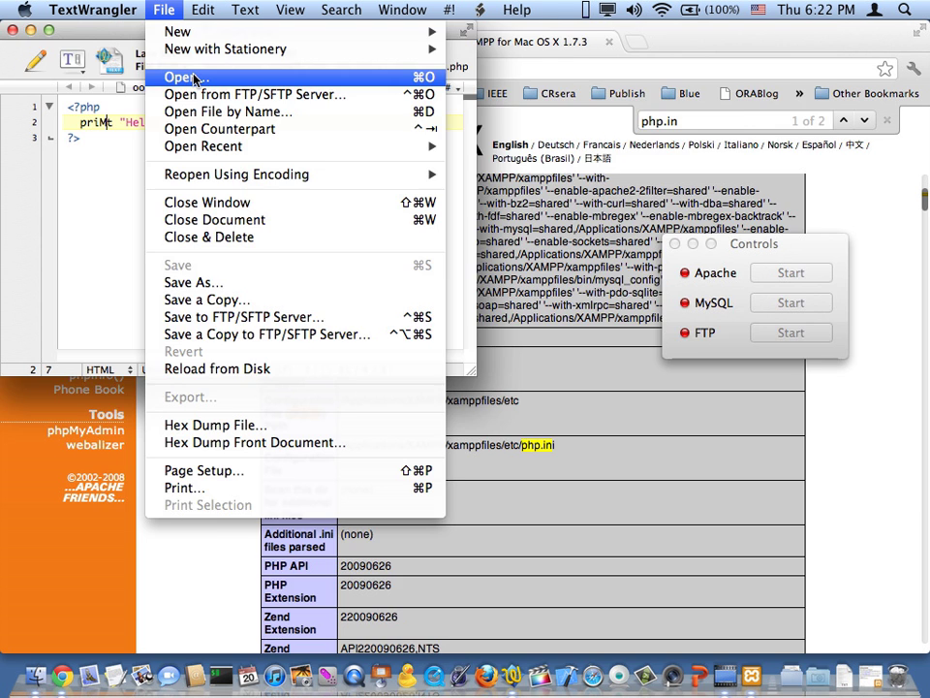
left_click(186, 77)
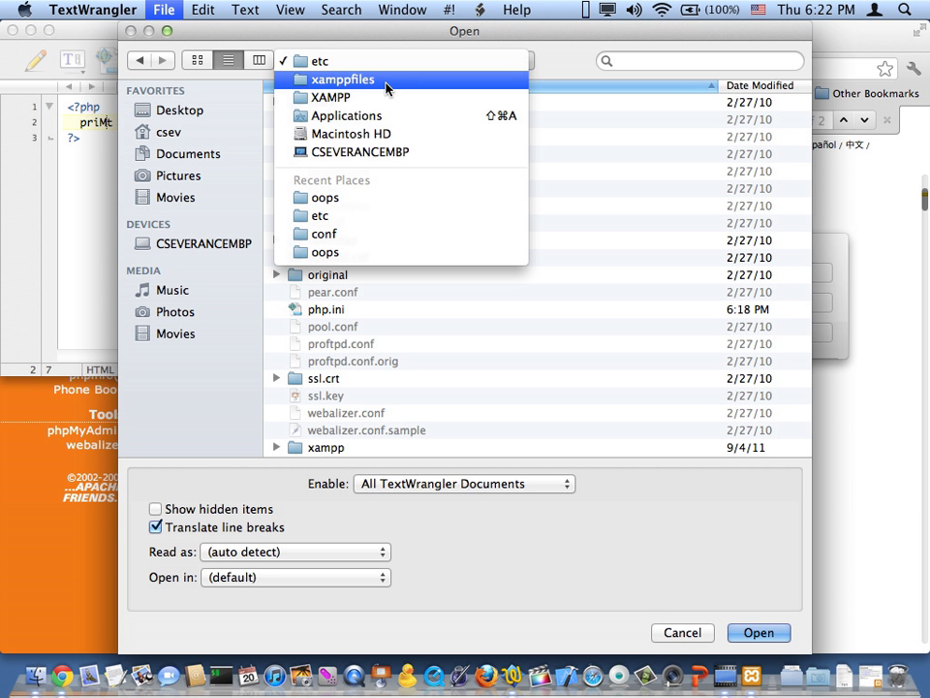
left_click(346, 116)
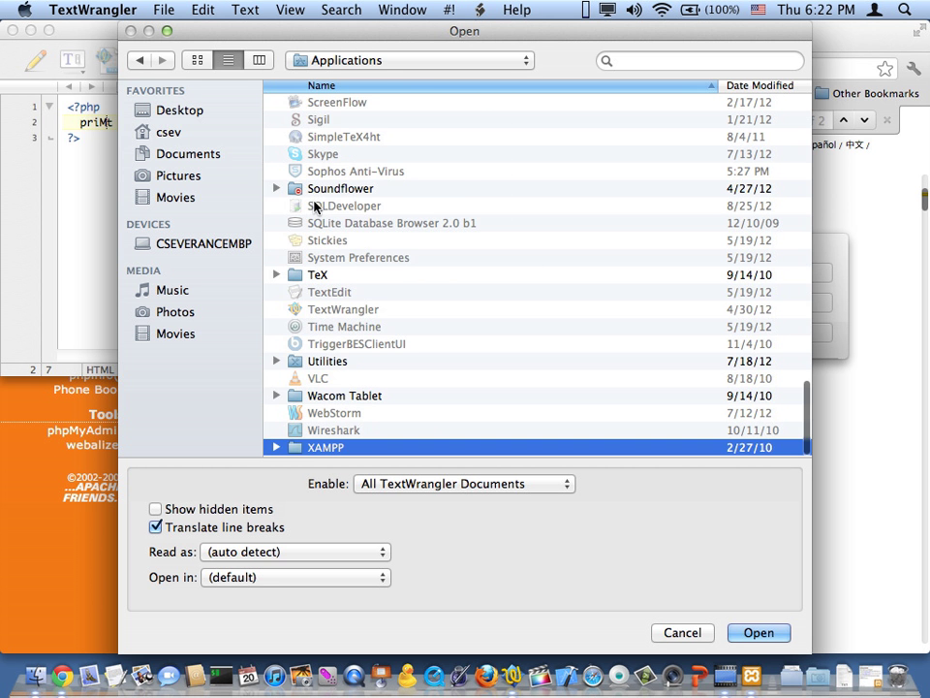
double_click(325, 446)
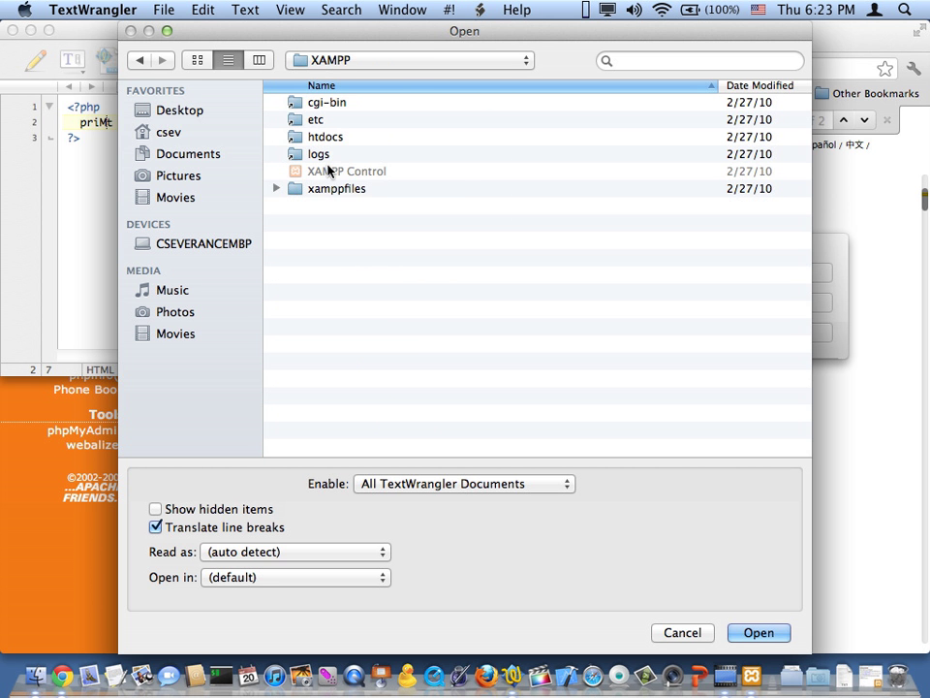
double_click(336, 188)
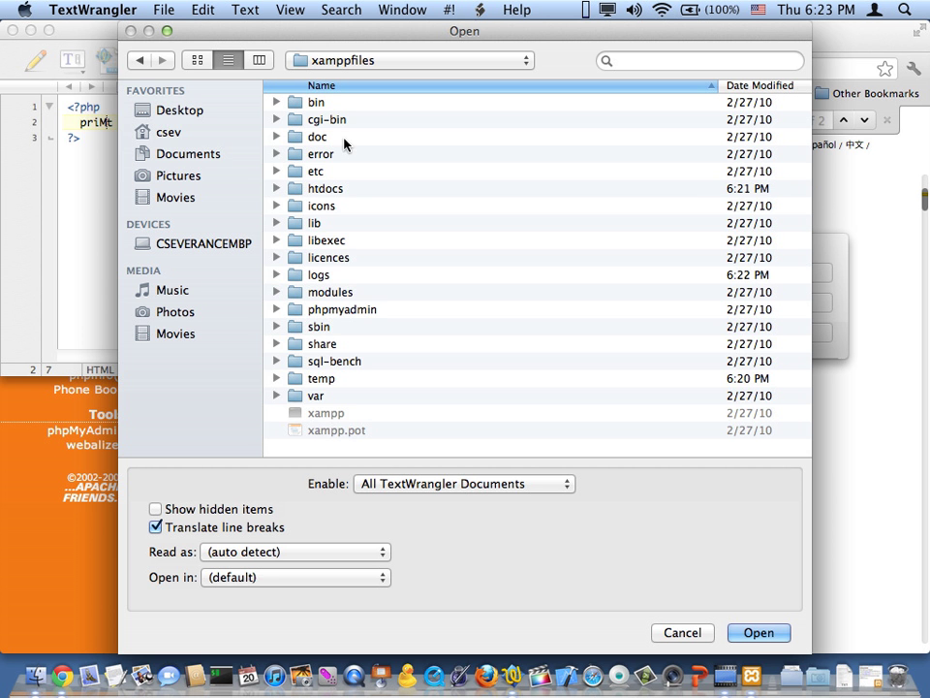
mouse_move(102, 460)
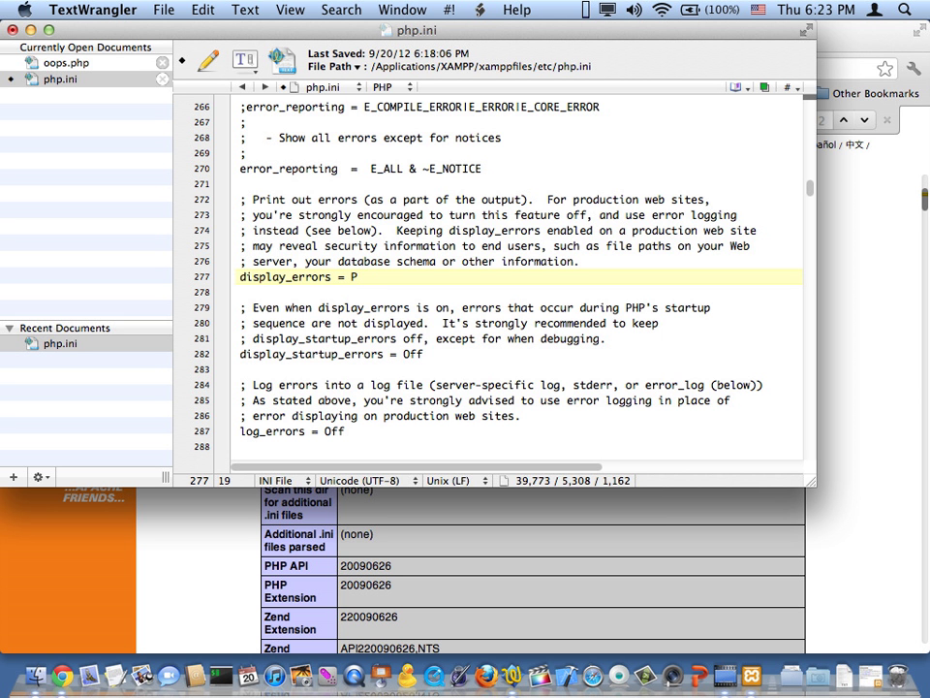
Change display_errors from Off to On in php.ini, save, and restart Apache.
type("n")
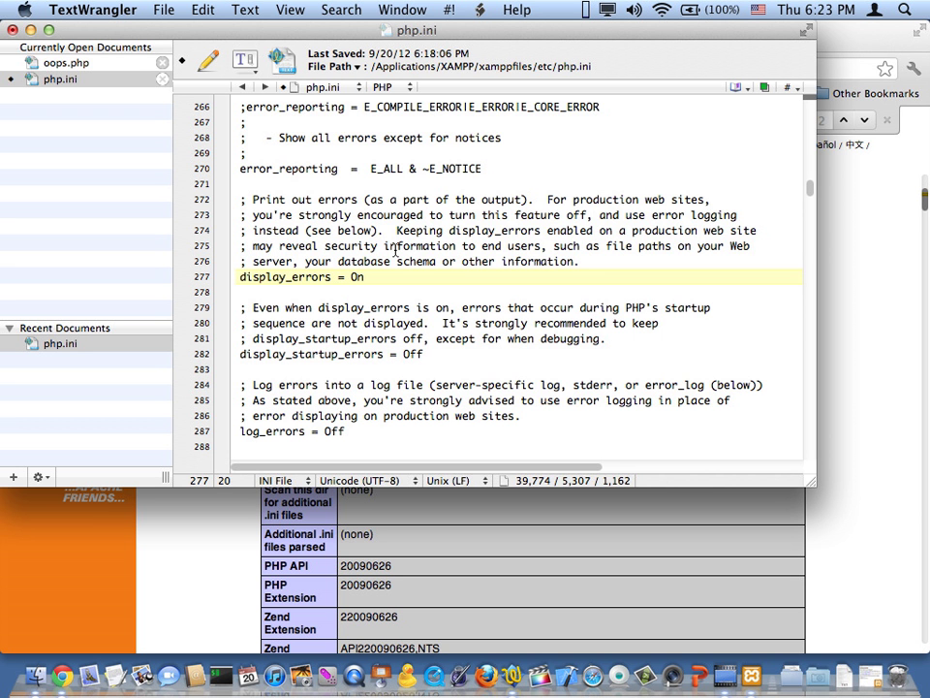
left_click(288, 169)
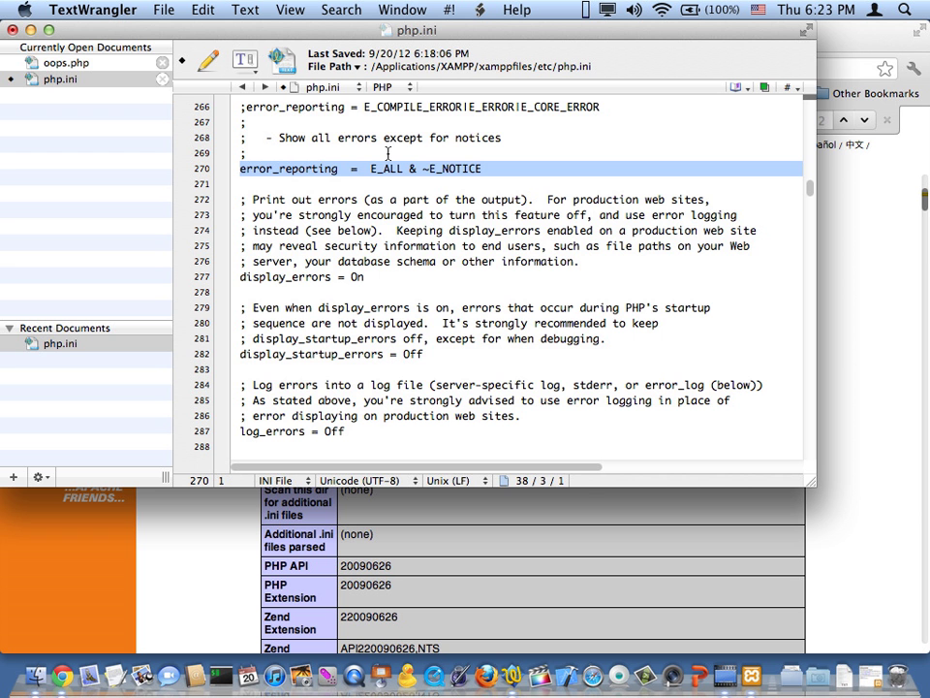
mouse_move(511, 145)
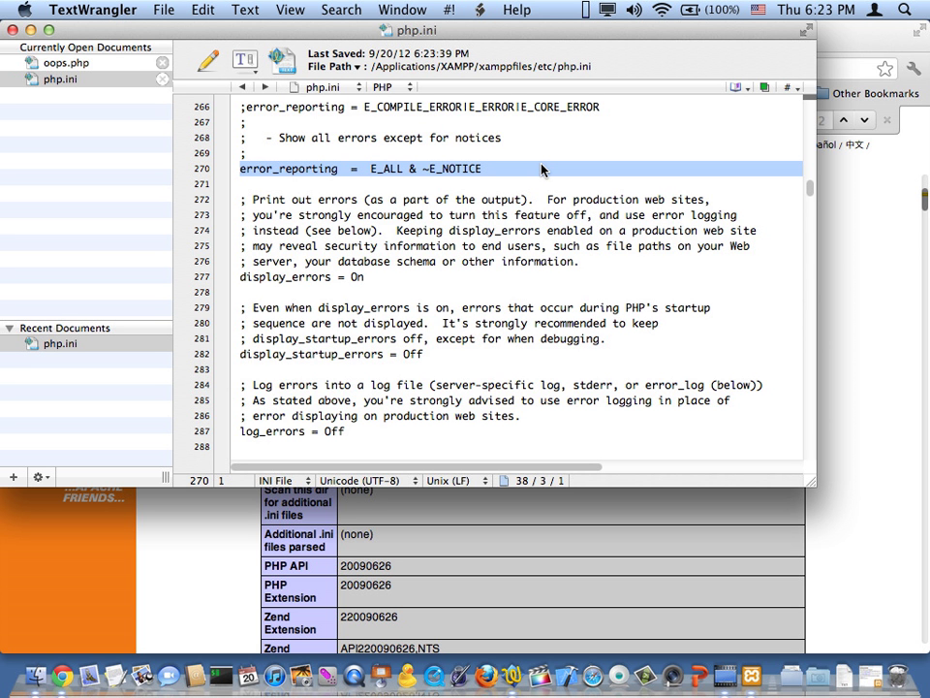
mouse_move(864, 524)
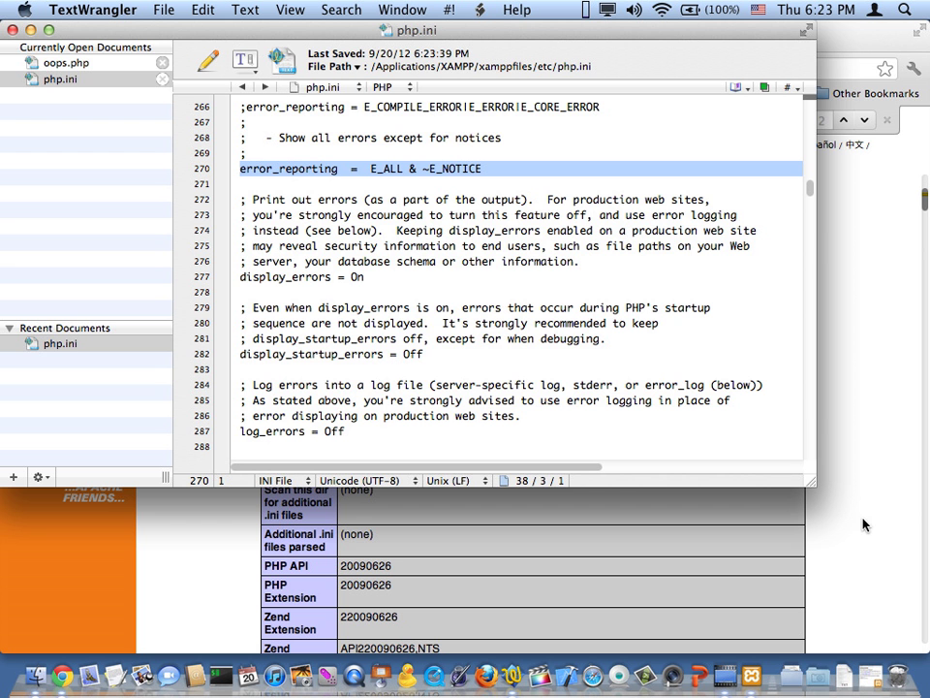
mouse_move(865, 462)
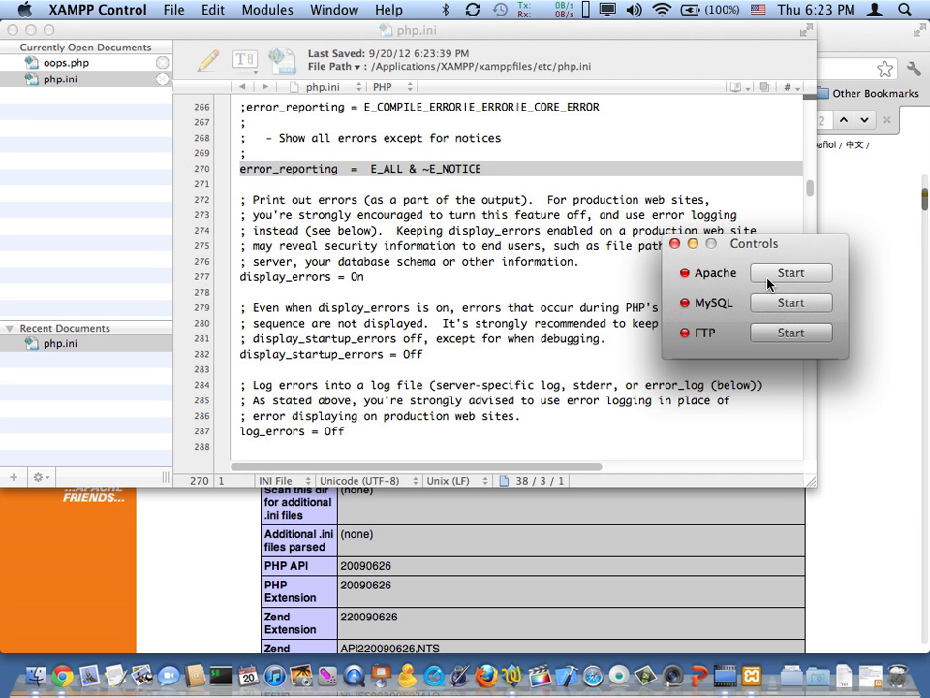
left_click(790, 273)
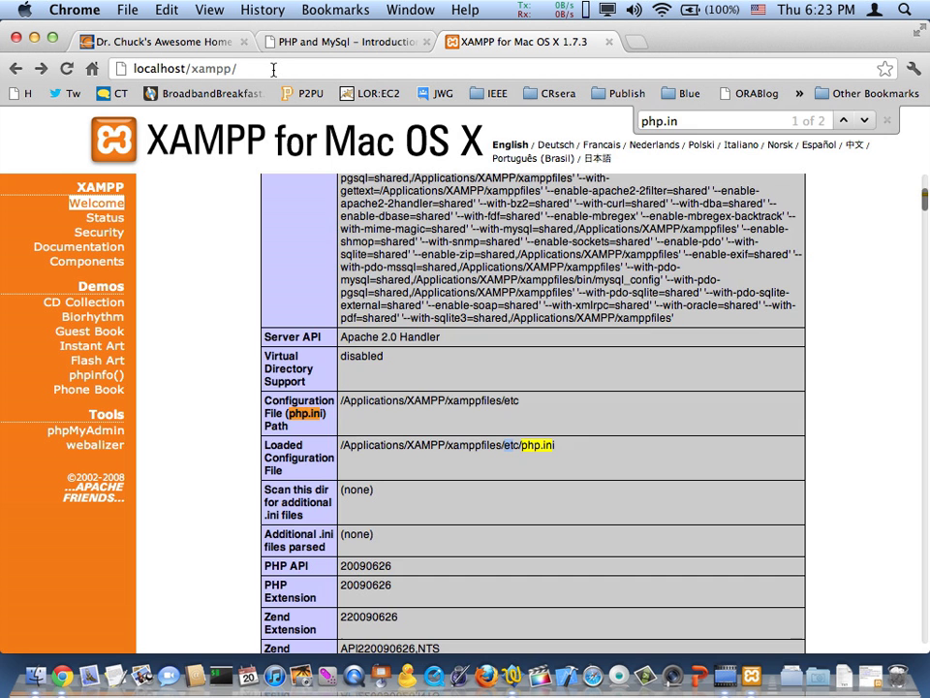
Reopen phpinfo() and search 'display' to confirm display_errors now reads On.
left_click(96, 202)
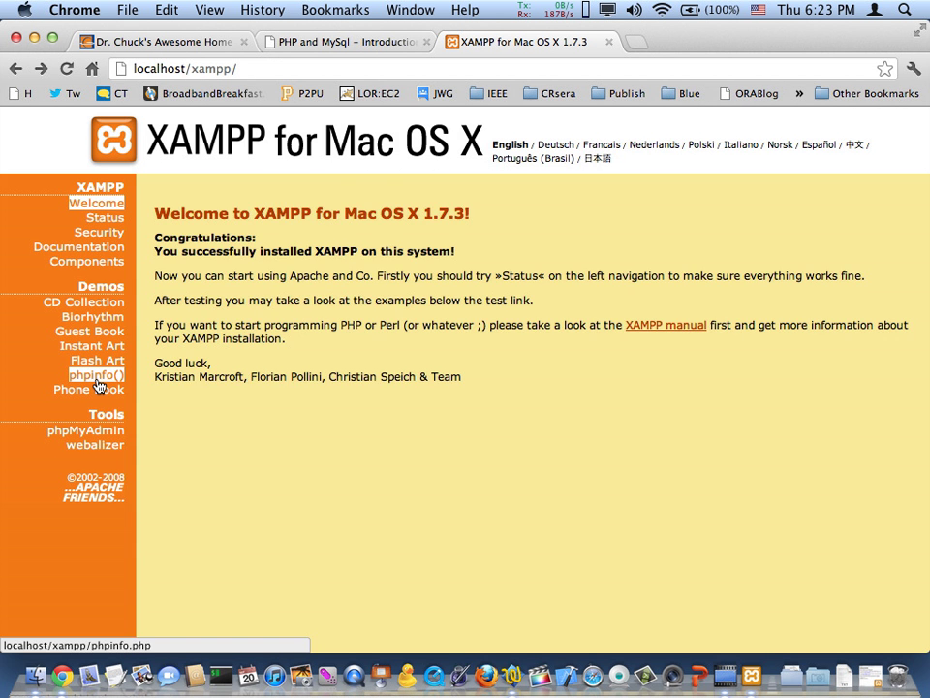
left_click(97, 374)
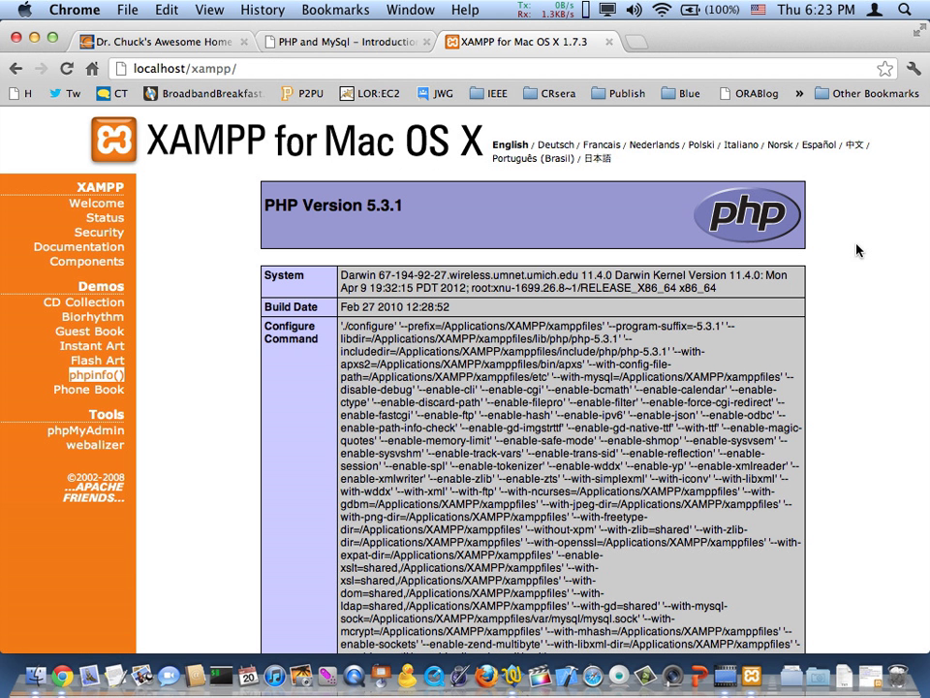
type("de")
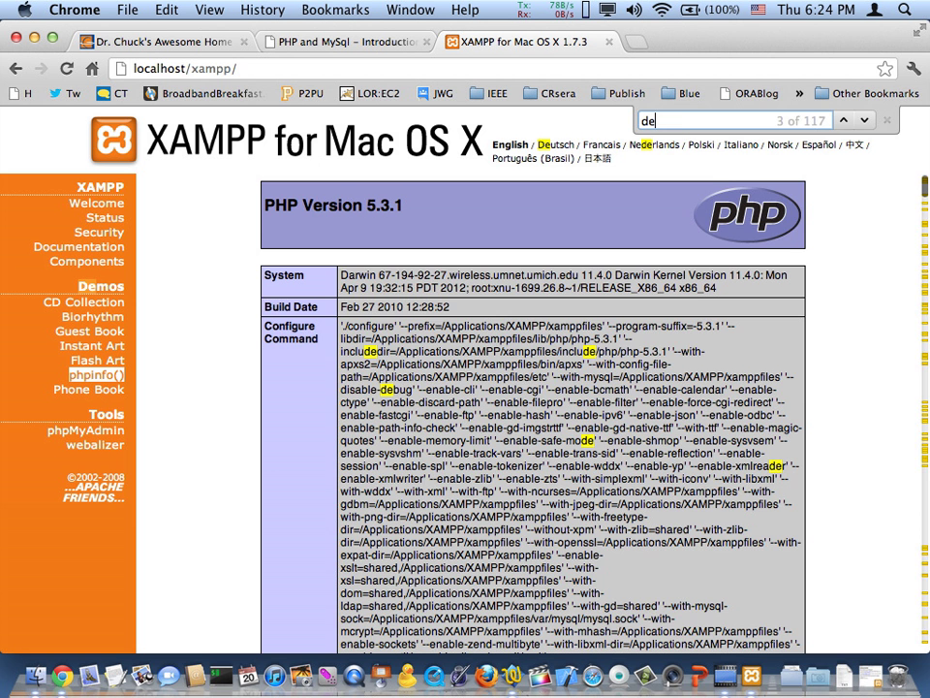
type("display")
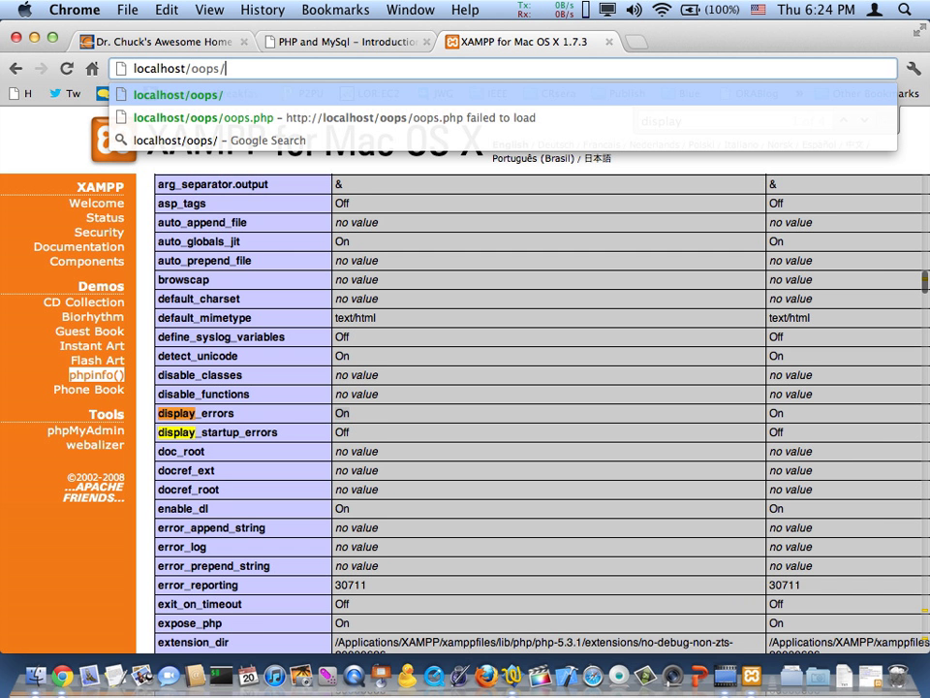
Enter the localhost/oops/oops.php address in Chrome's address bar to reload the broken page.
type("oops.php")
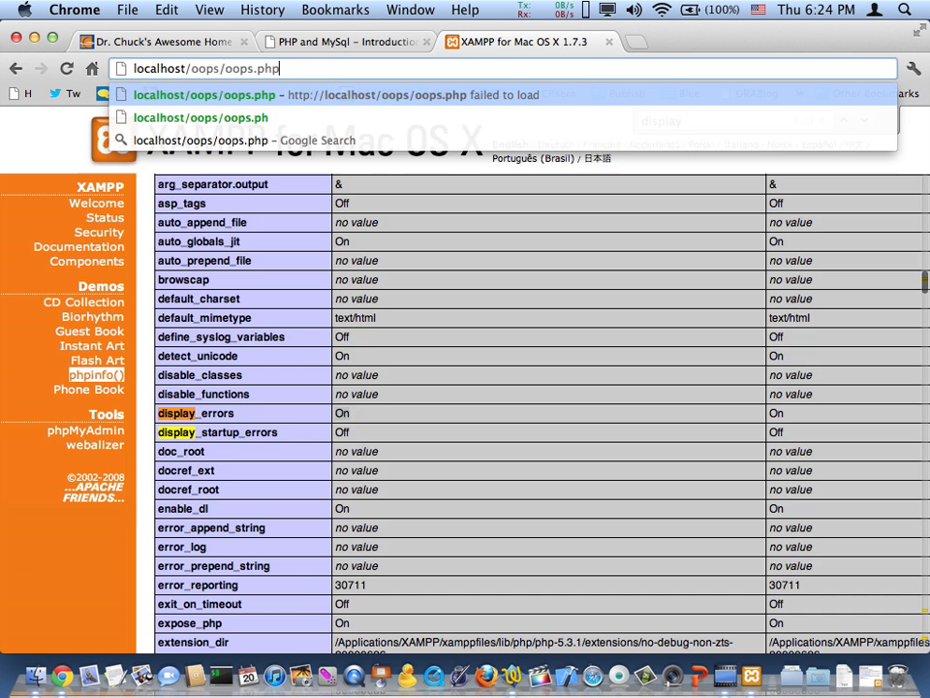